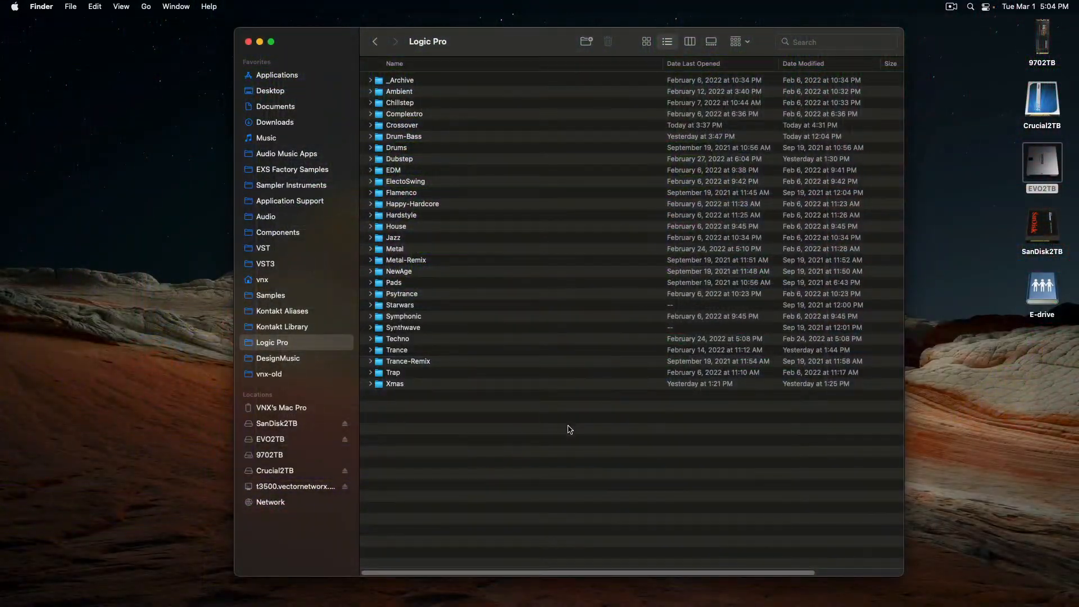
mouse_move(482, 381)
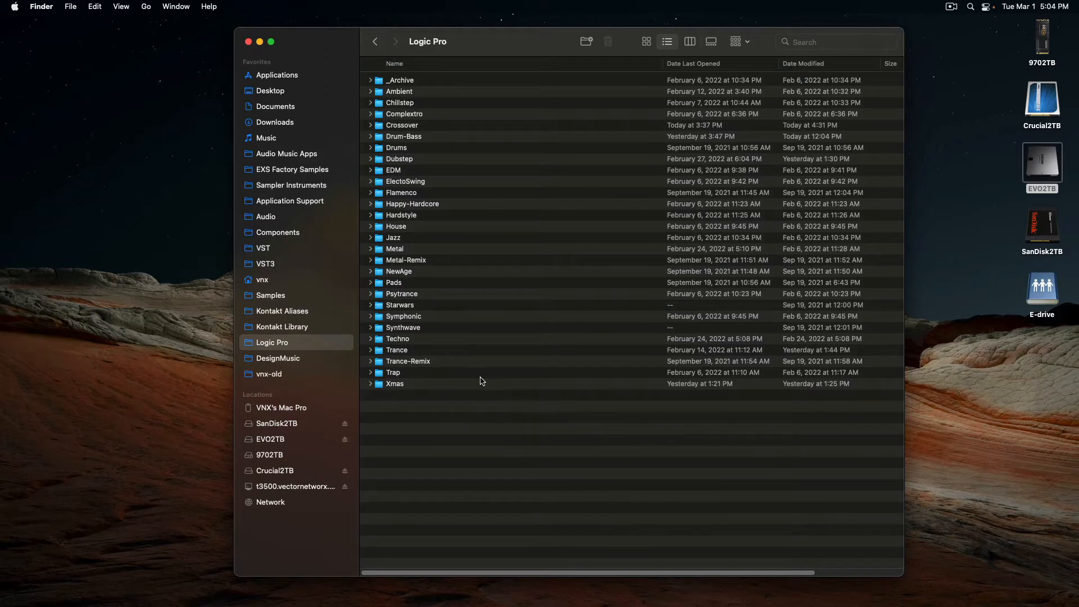
mouse_move(415, 161)
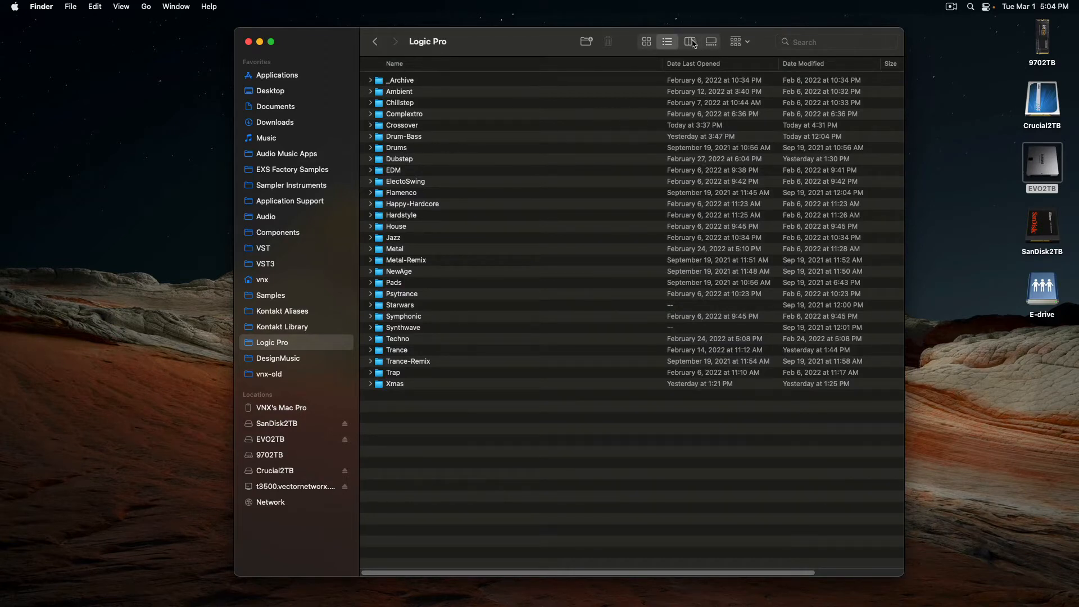
mouse_move(691, 42)
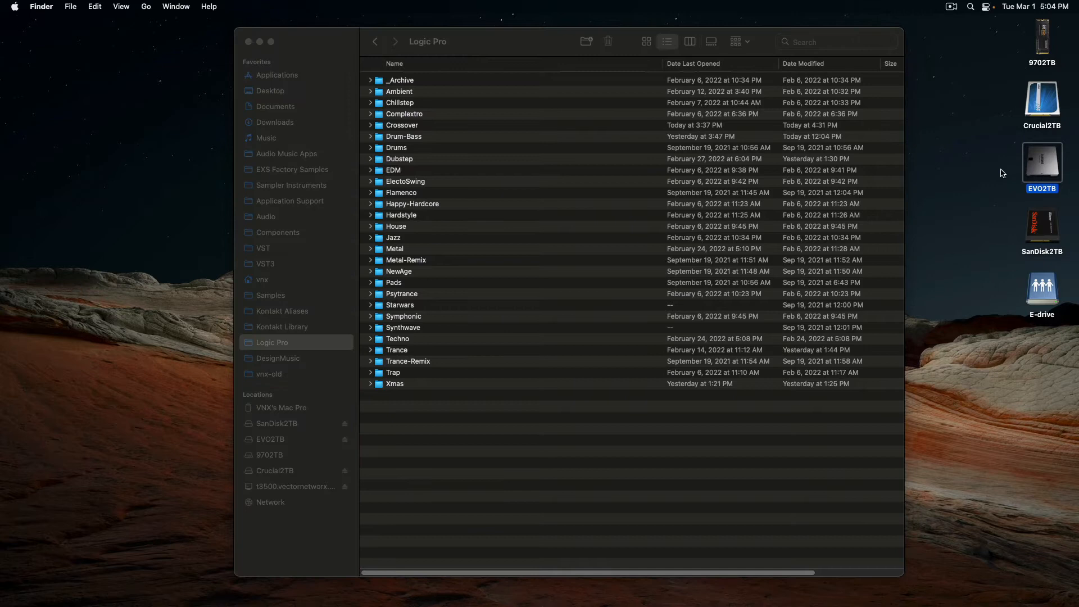
mouse_move(997, 166)
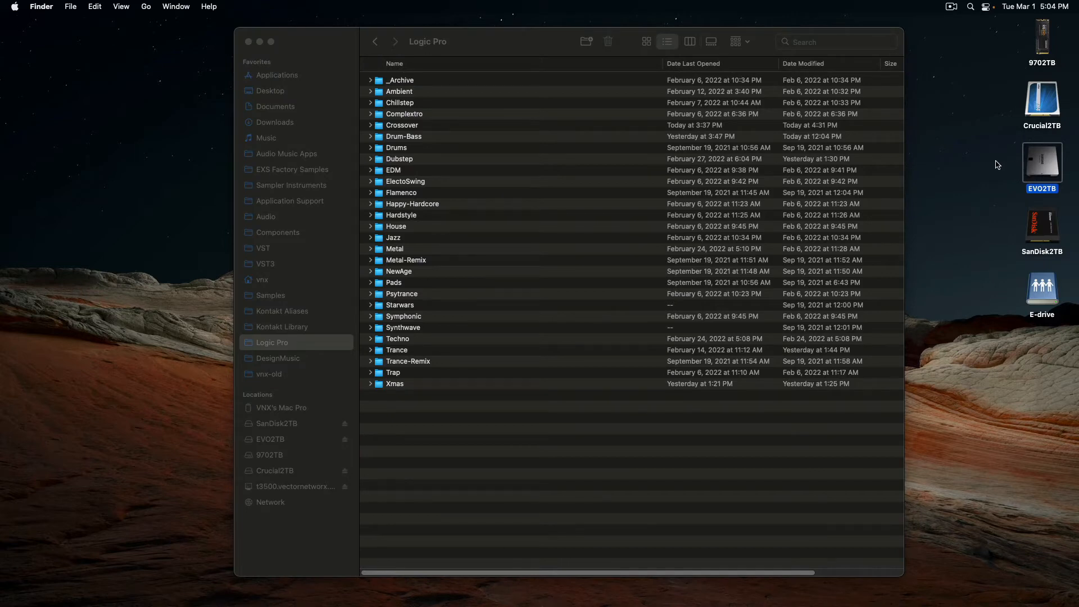
mouse_move(475, 409)
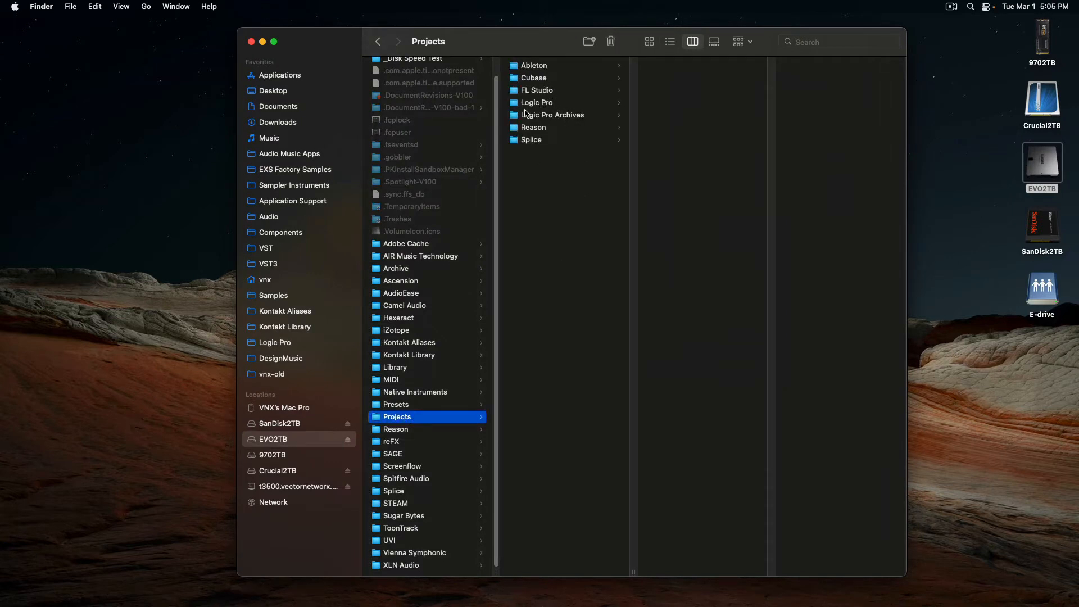
Browse into Projects > Logic Pro > Logic Pro Archives on EVO2TB to list the archived projects
click(536, 103)
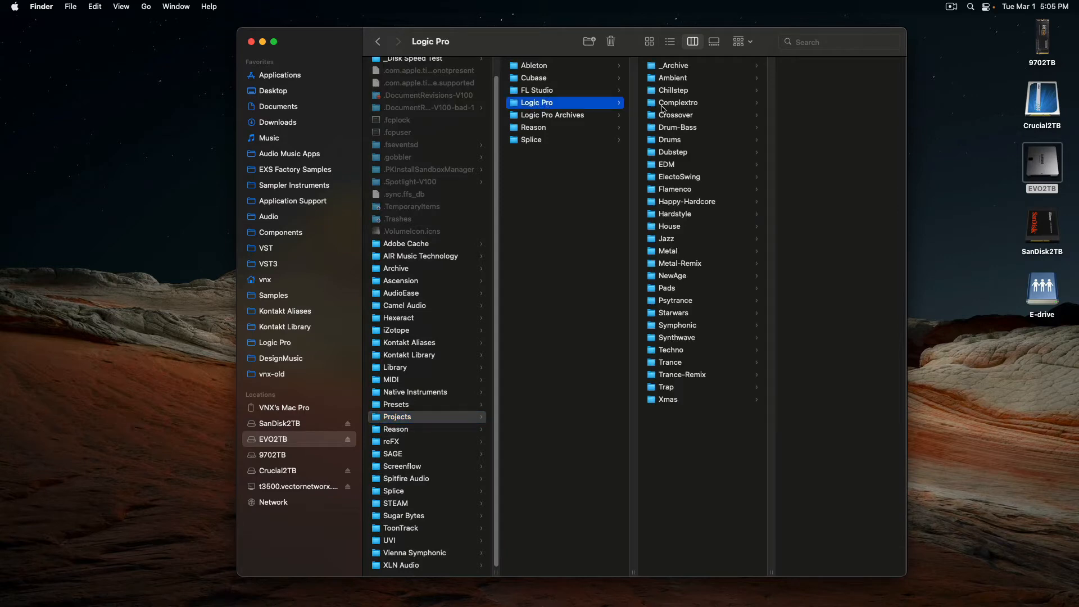
mouse_move(555, 106)
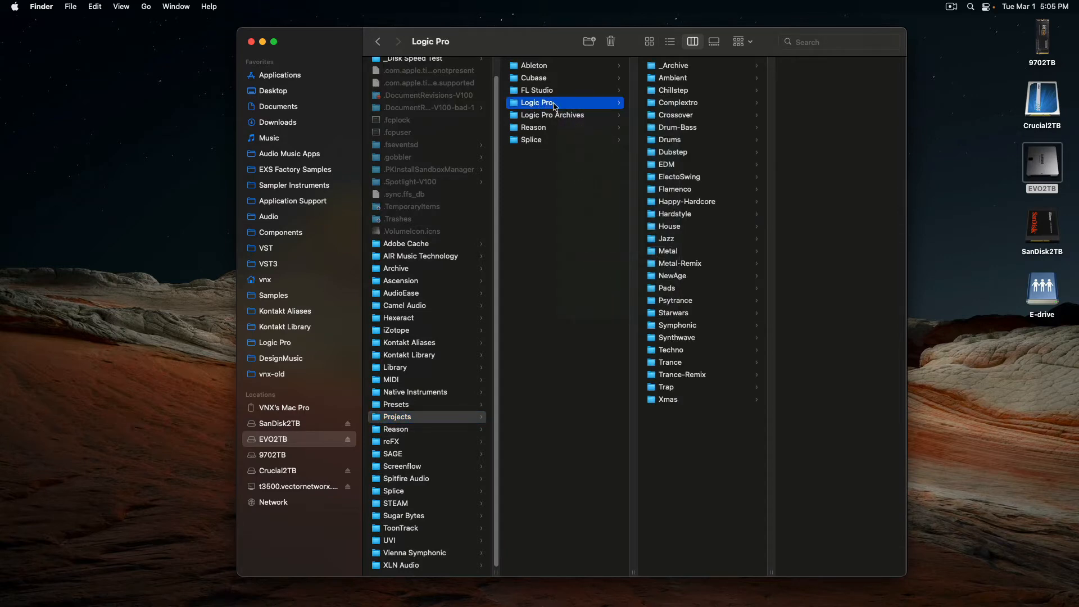
click(553, 115)
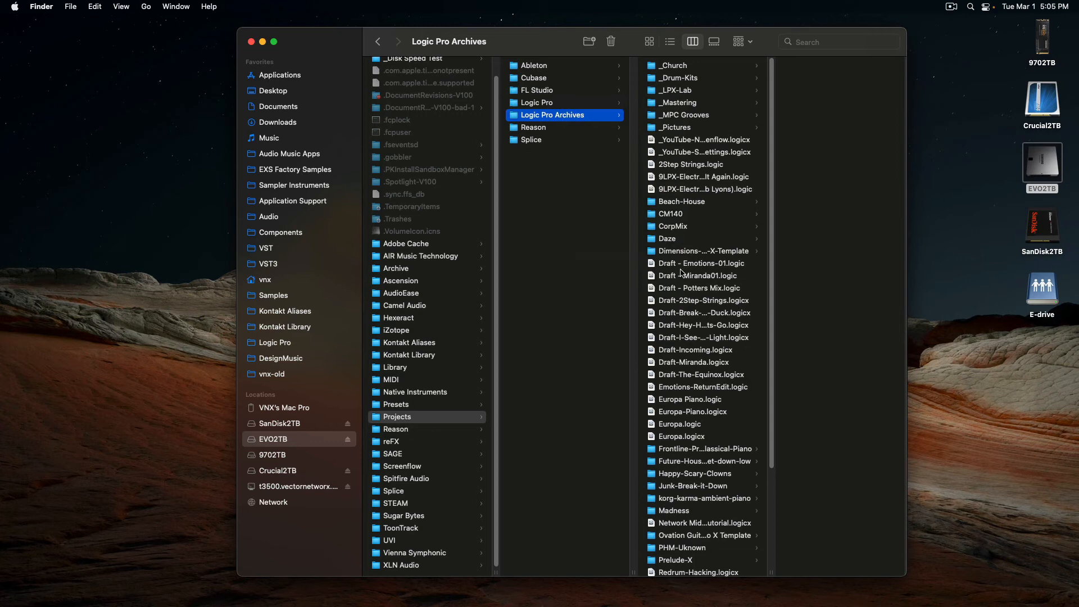
mouse_move(689, 202)
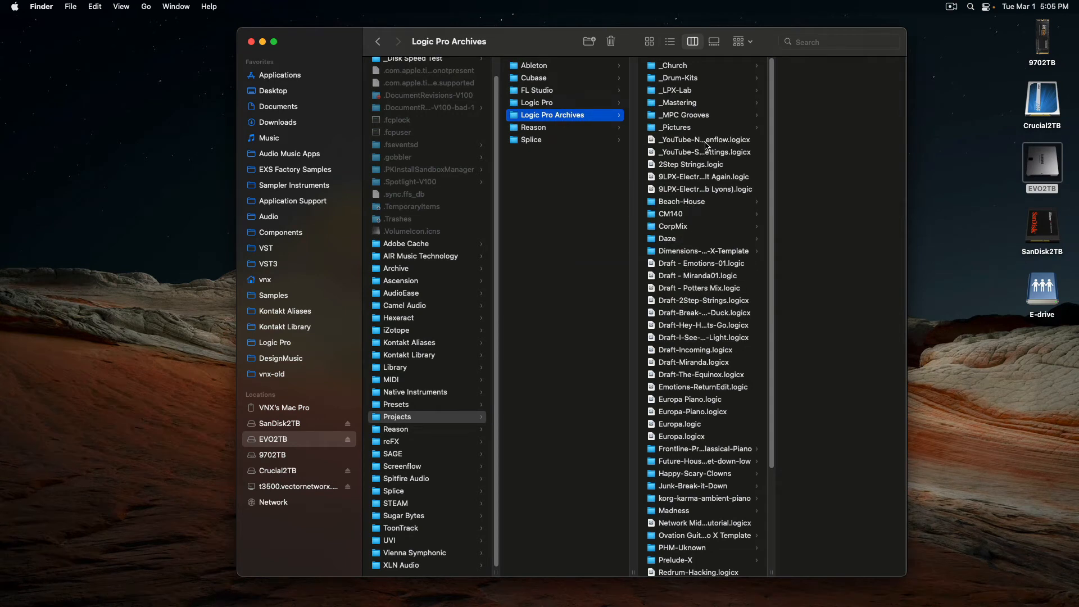
mouse_move(713, 117)
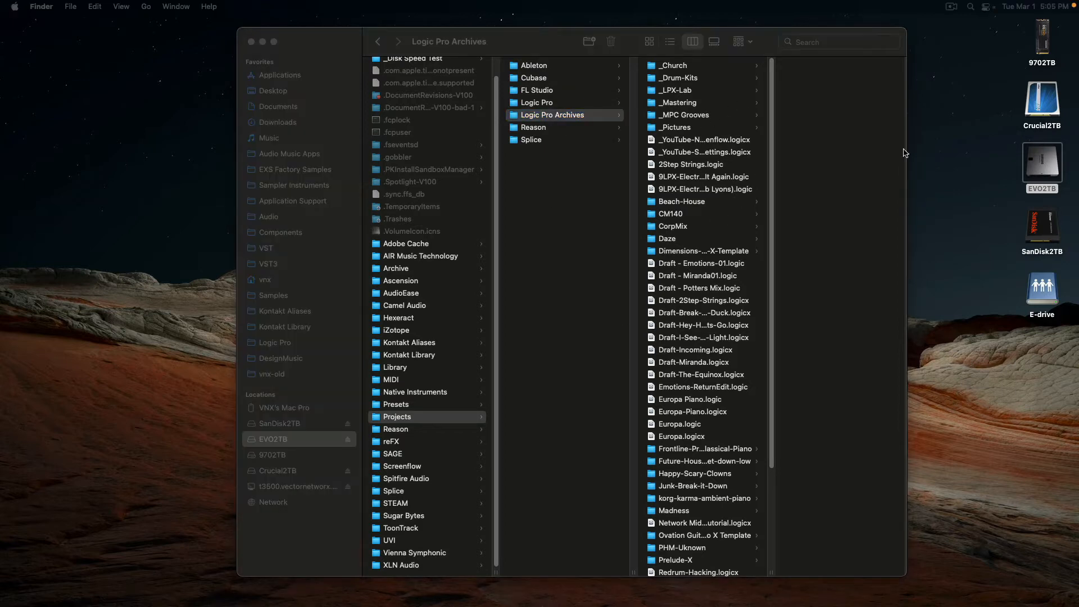
click(564, 115)
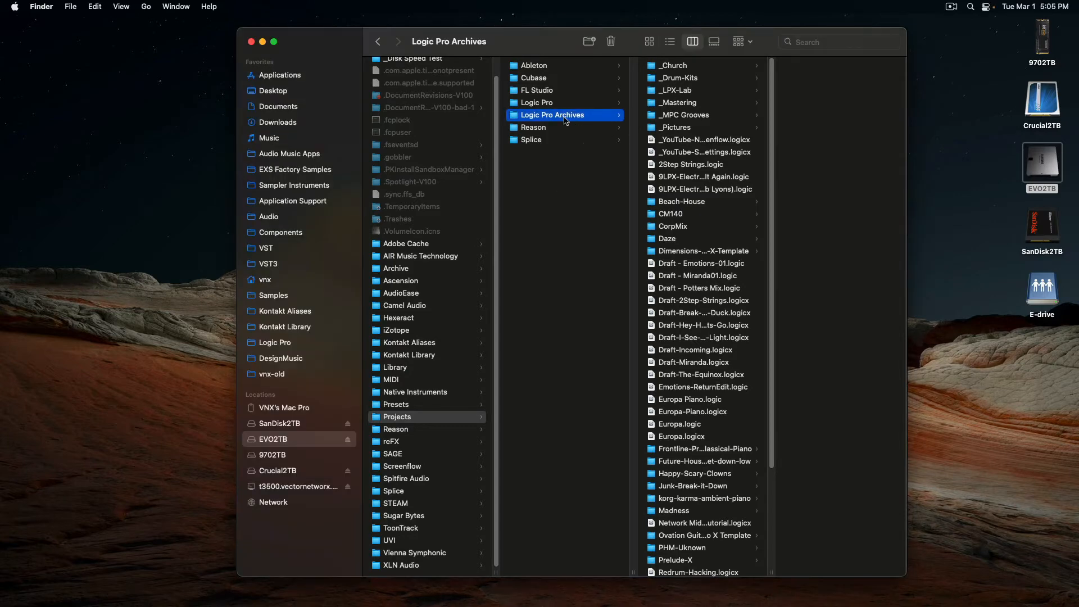
Select the Logic Pro folder again so its genre subfolders (Ambient, Chillstep, Dubstep…) are listed
click(537, 102)
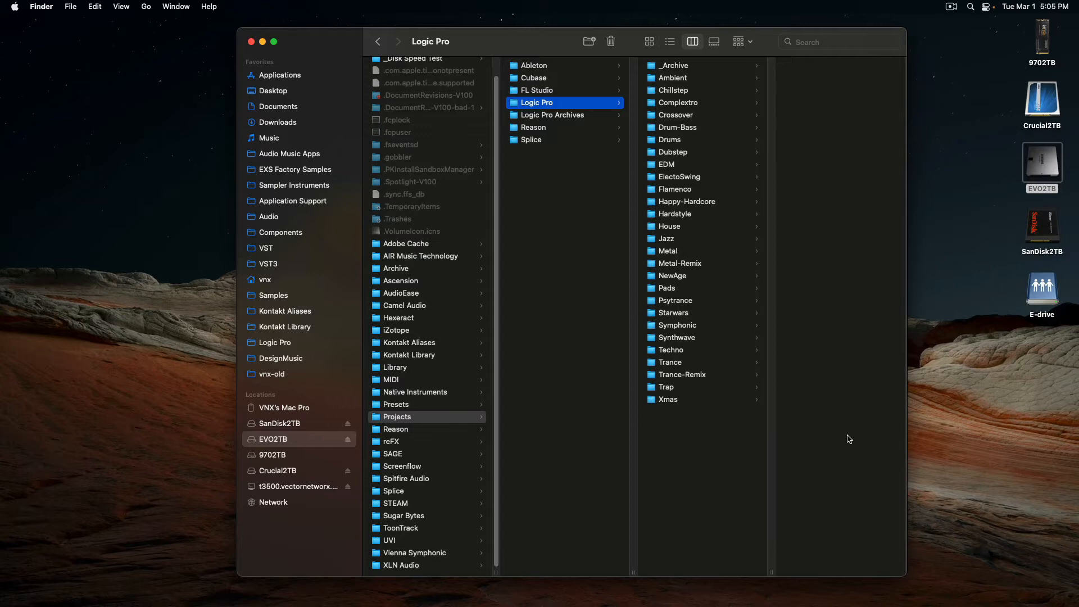
mouse_move(687, 369)
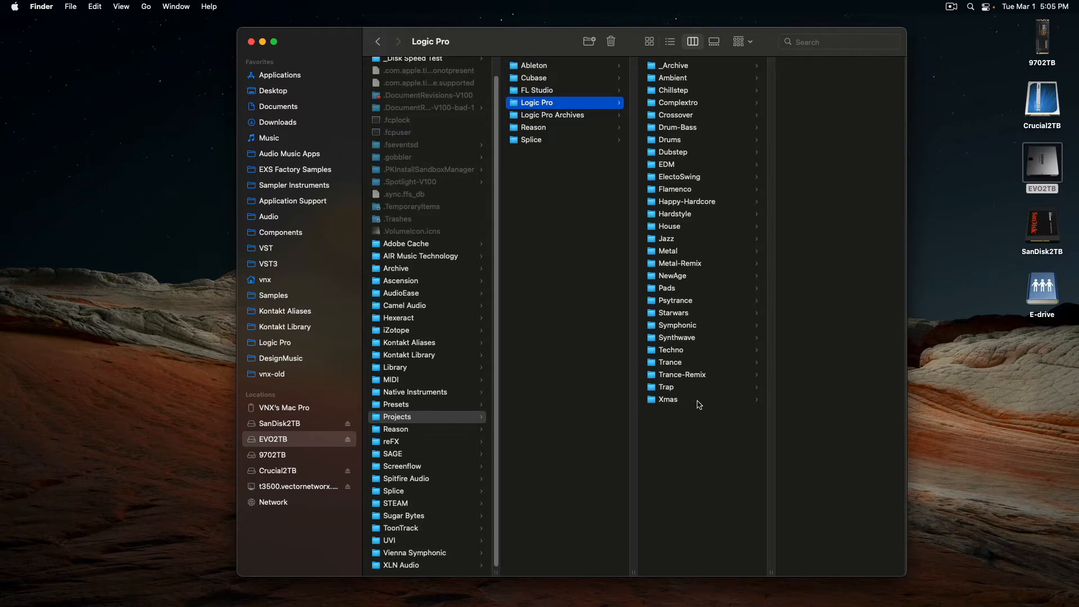
mouse_move(721, 369)
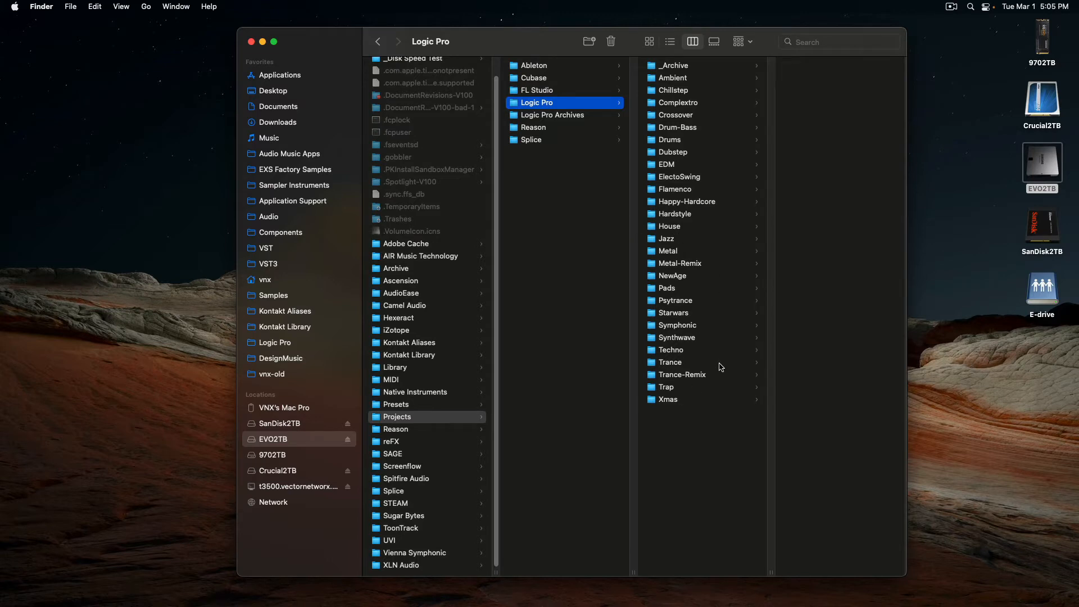
mouse_move(719, 365)
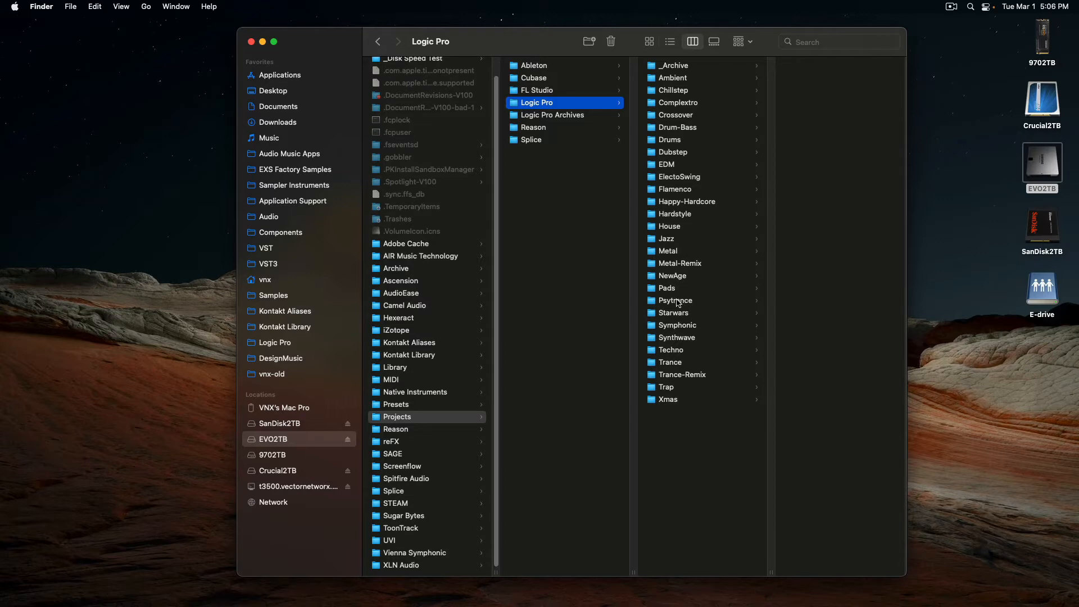
mouse_move(683, 179)
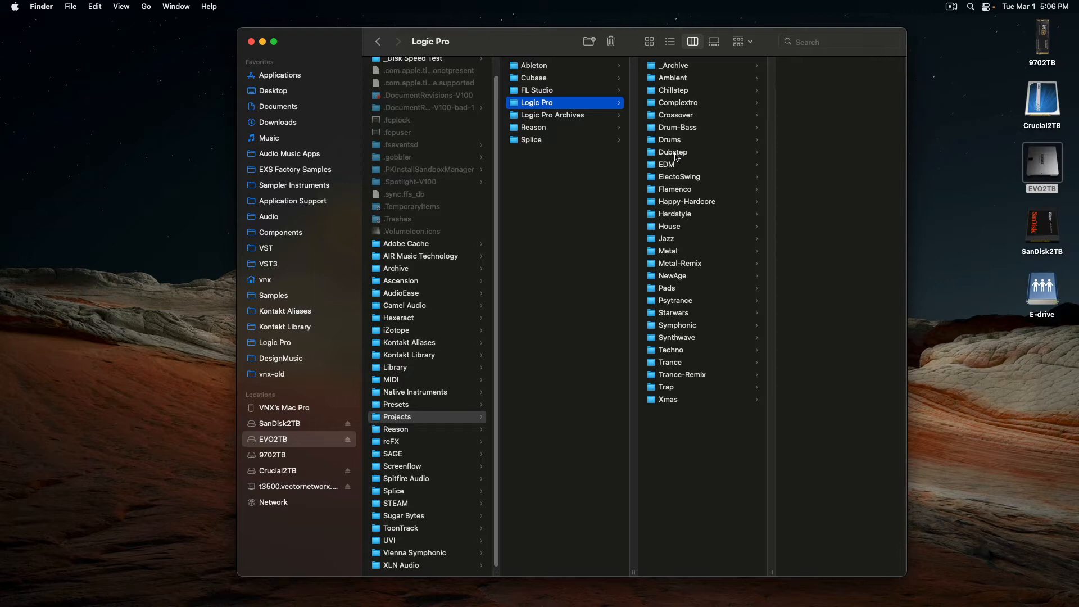
Preview the Dubstep, Trance and Trance-Remix genre folders, then return to the Logic Pro genre list
click(673, 151)
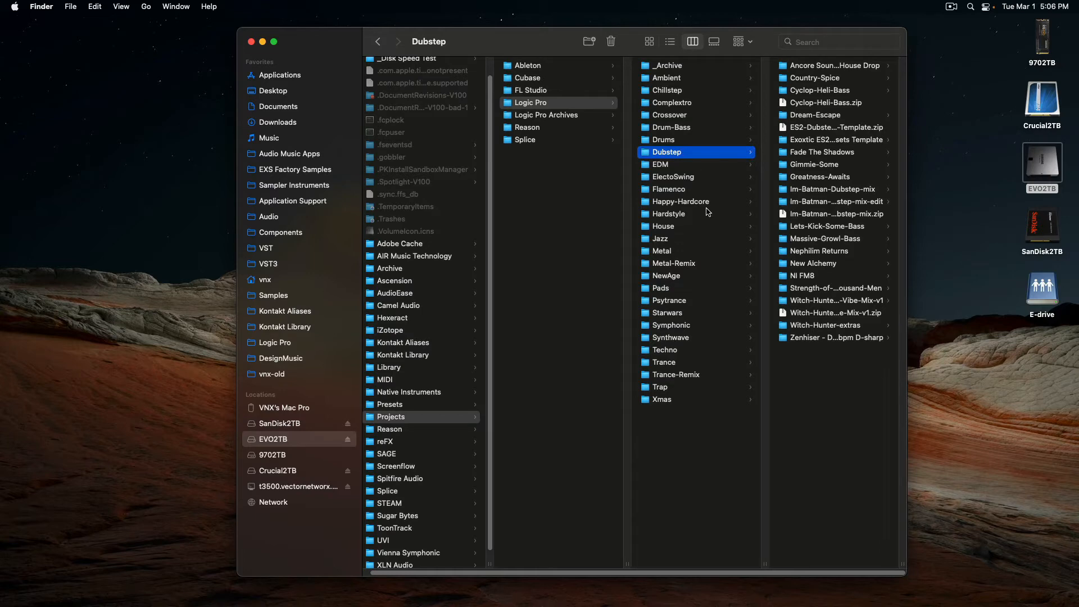
mouse_move(677, 225)
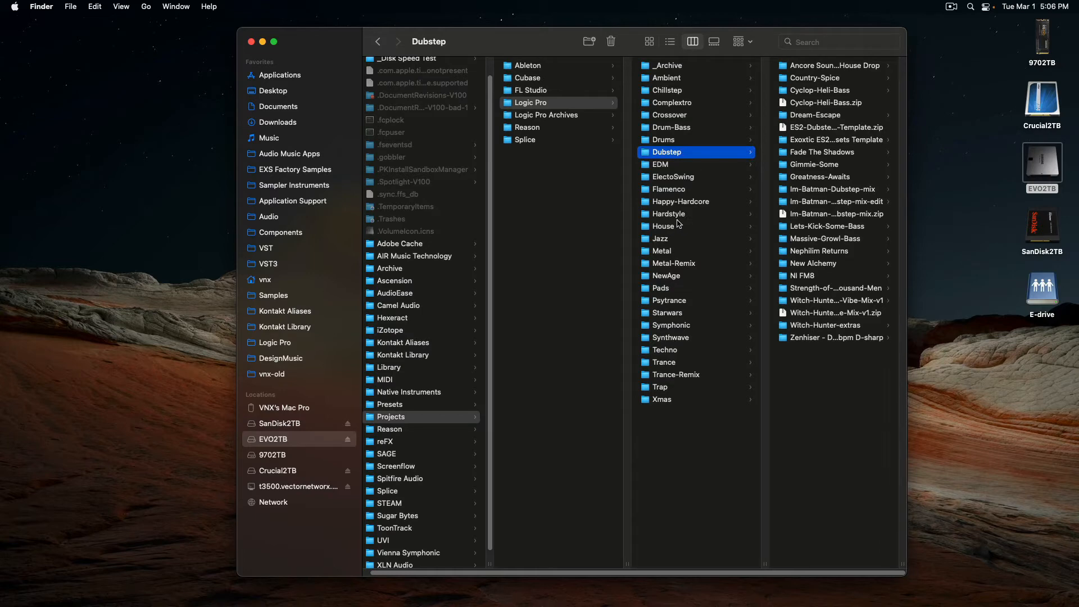
mouse_move(673, 363)
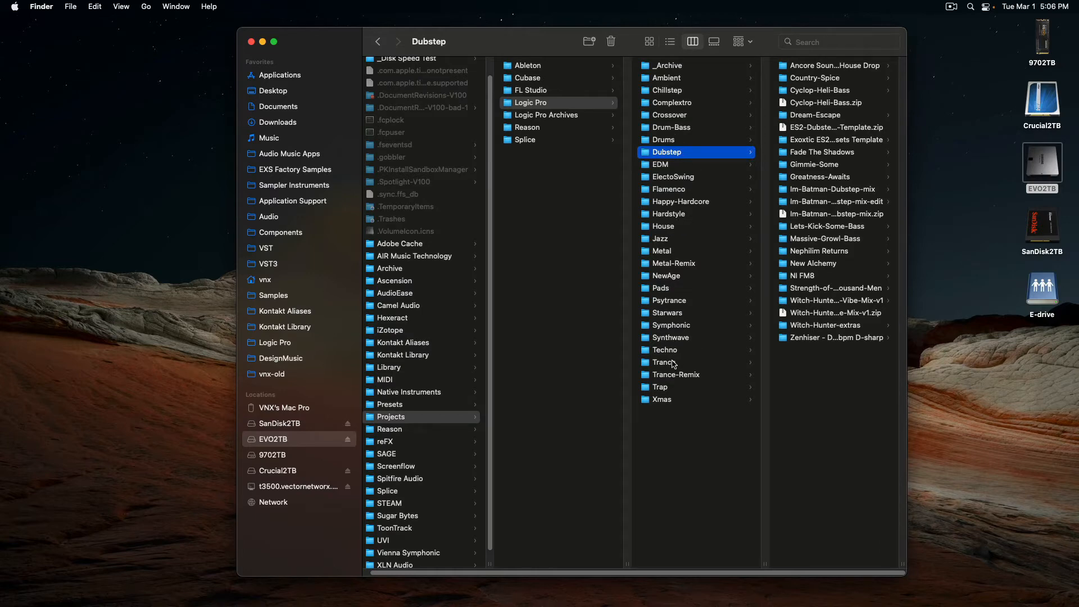
click(664, 362)
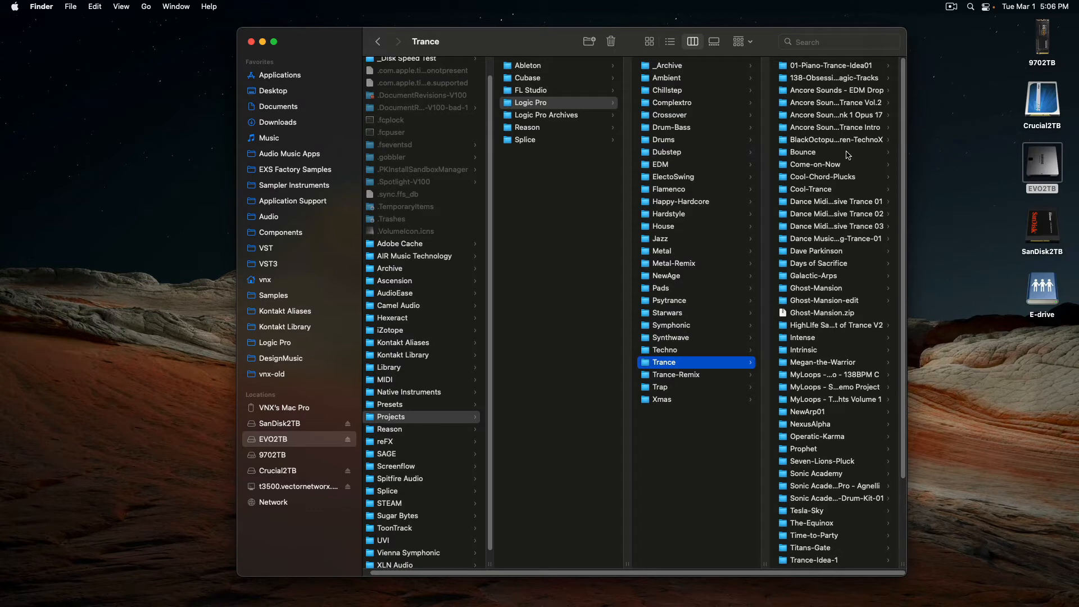
mouse_move(713, 253)
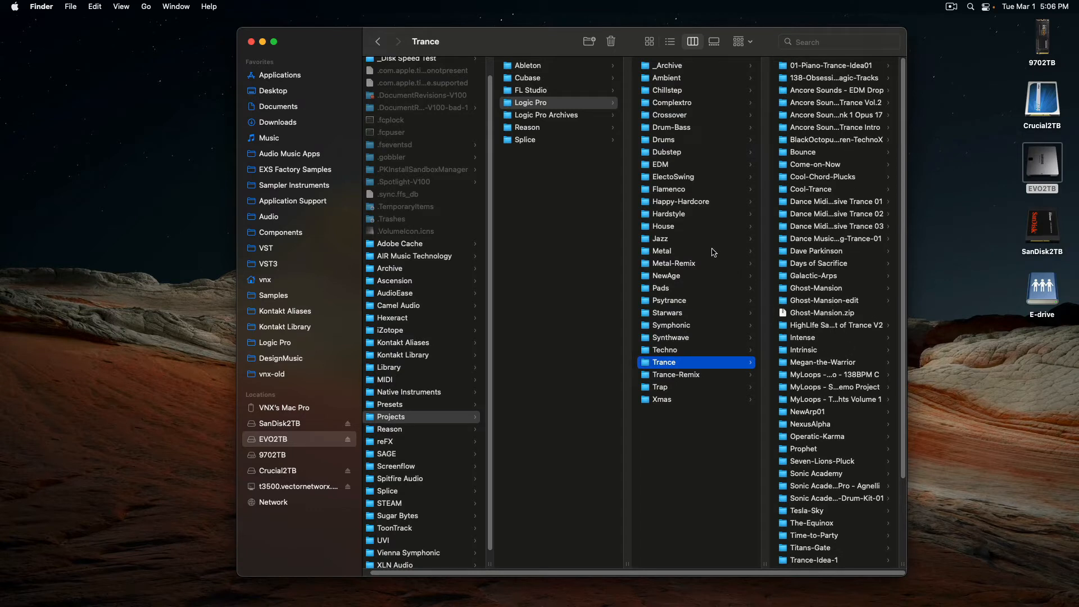
click(675, 374)
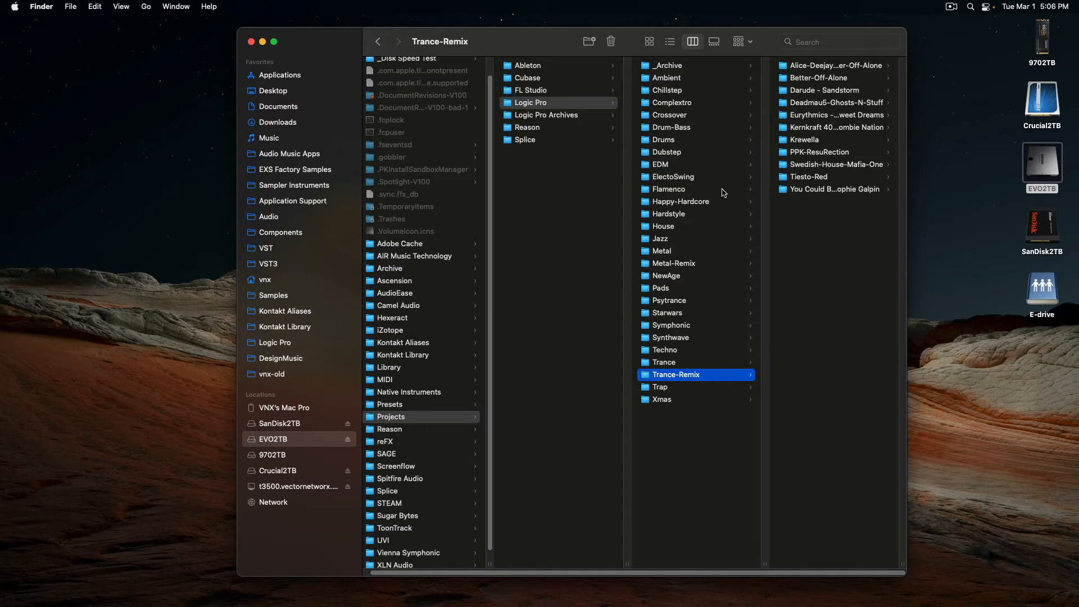
mouse_move(691, 421)
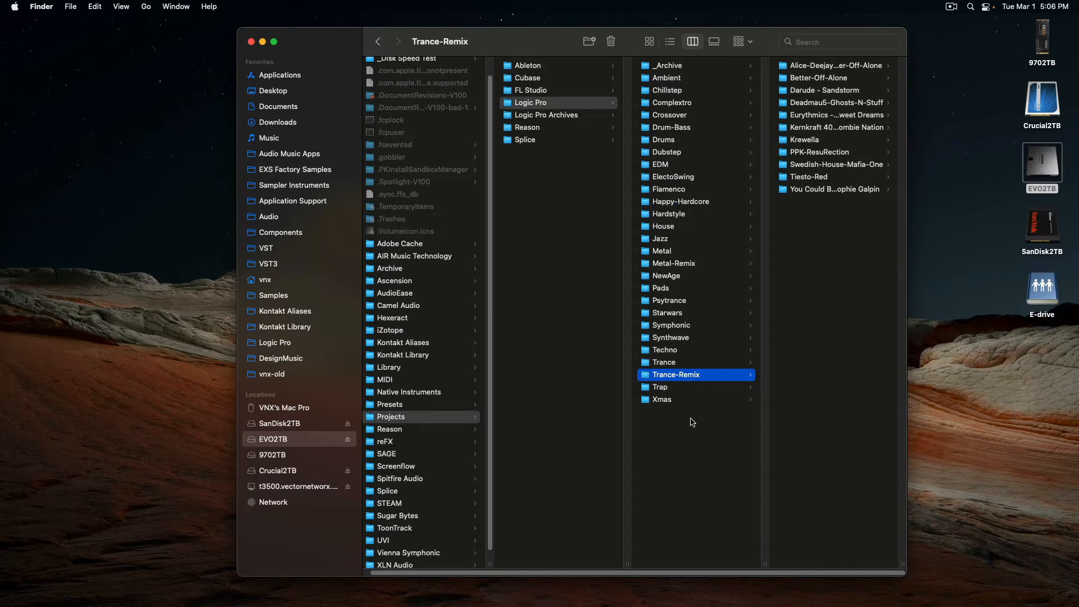
click(530, 102)
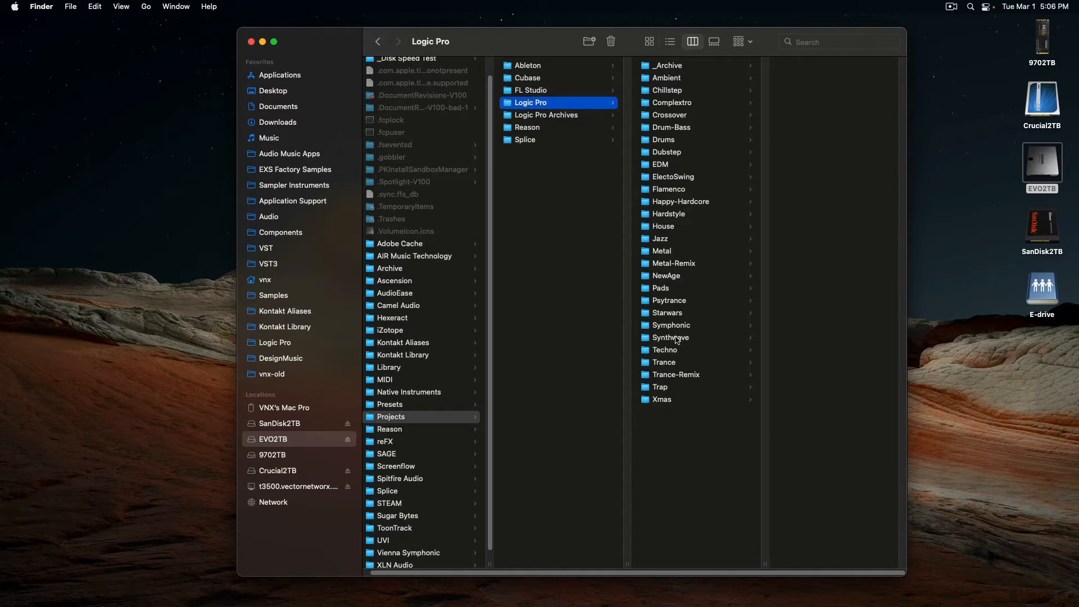
Preview the Starwars, Xmas, Drums, EDM and ElectoSwing folders, then return to the full genre list
click(667, 313)
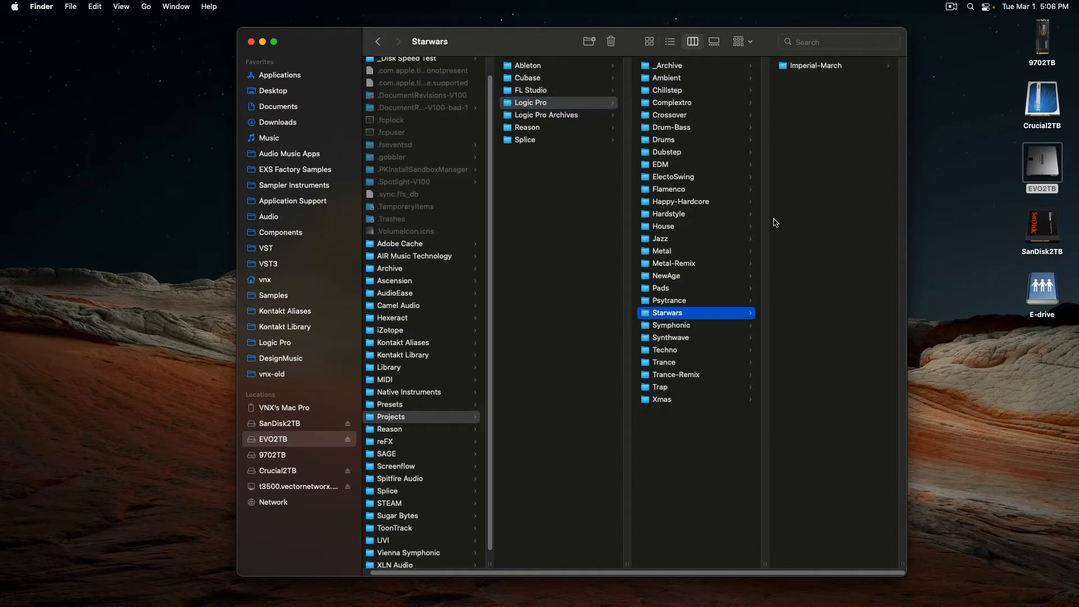
mouse_move(675, 450)
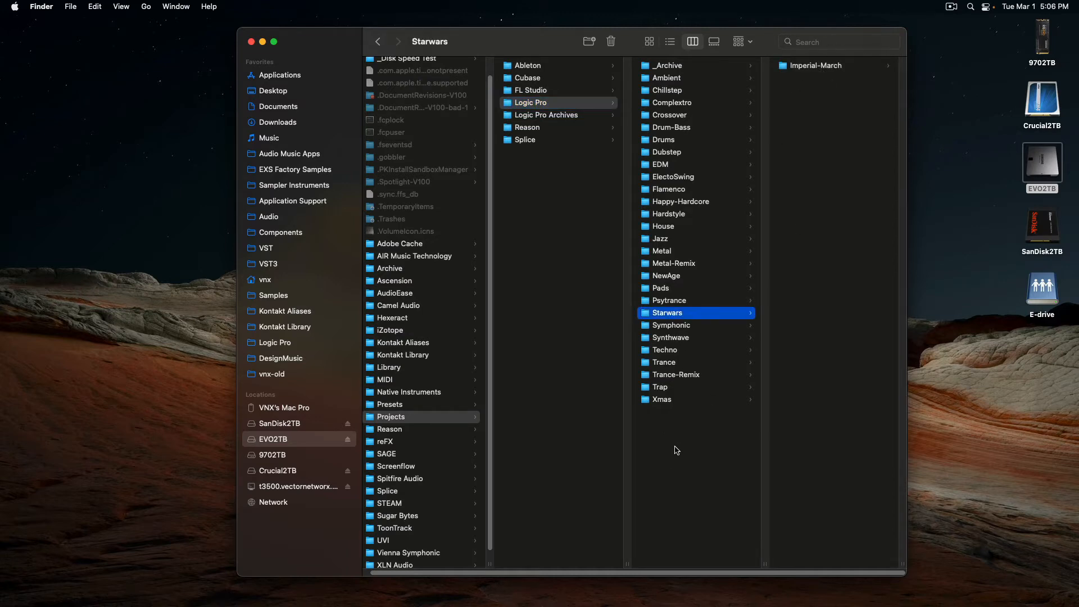
mouse_move(673, 427)
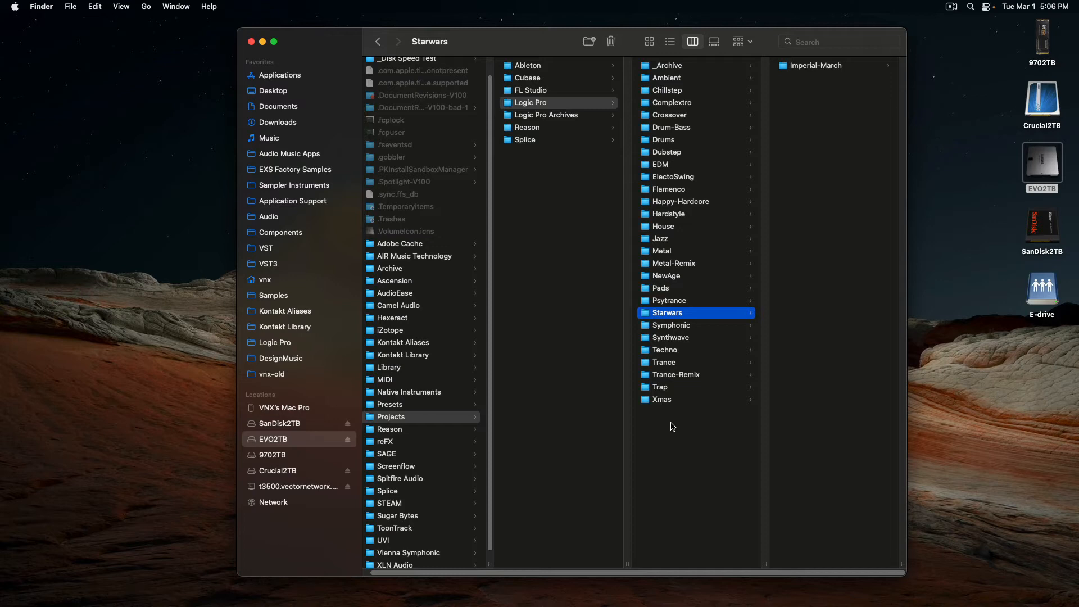
click(662, 399)
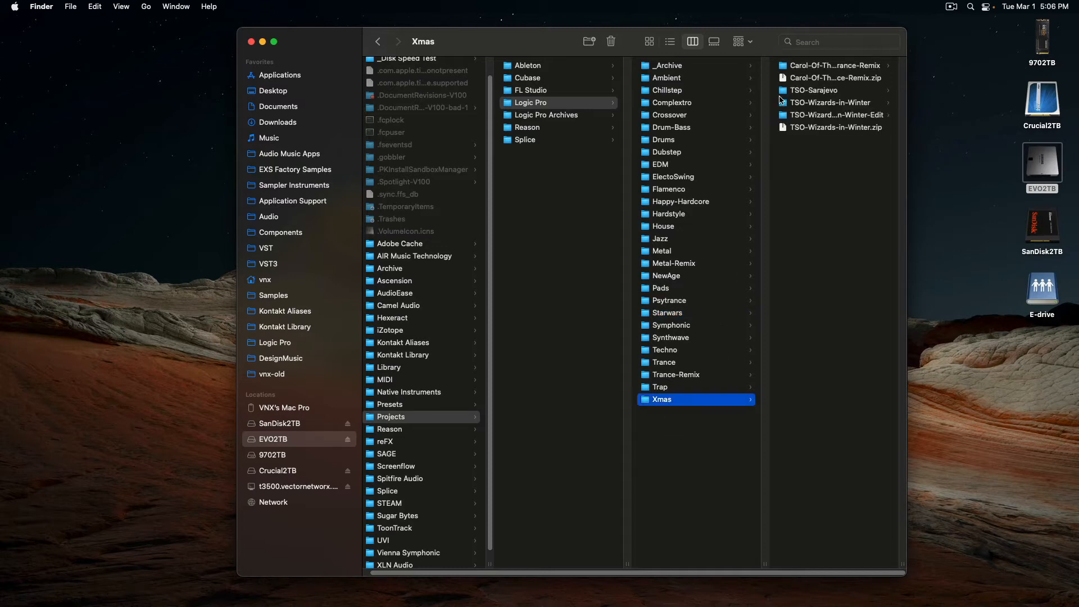
mouse_move(702, 145)
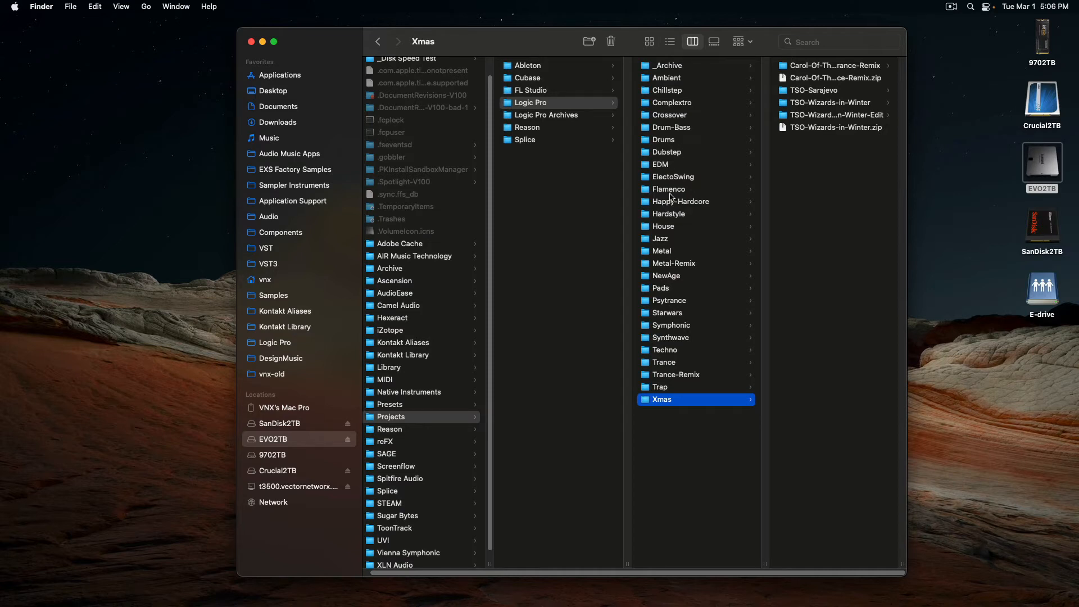
click(663, 139)
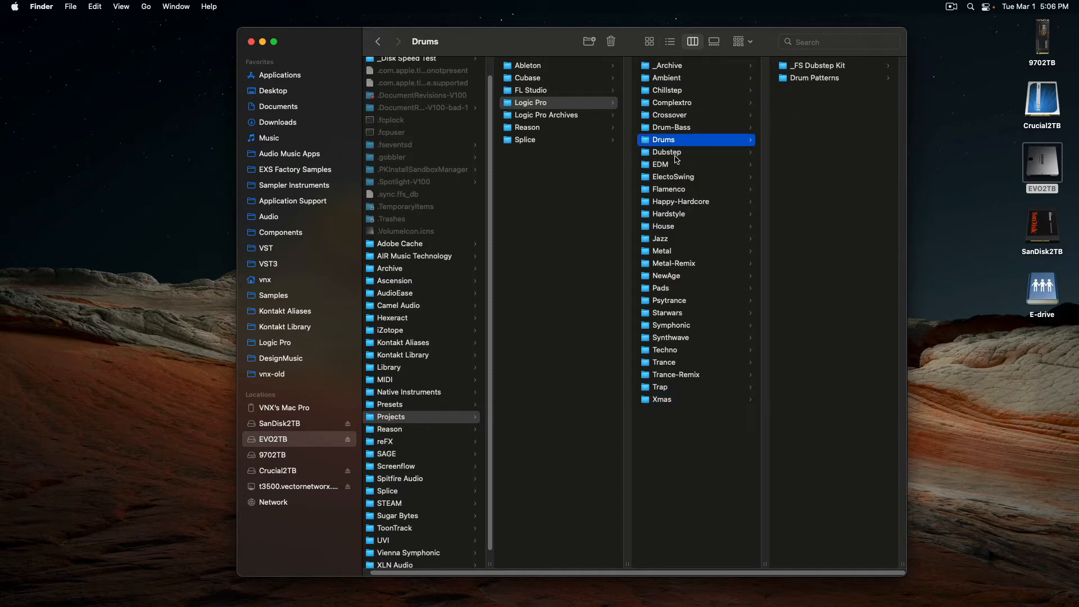
click(660, 164)
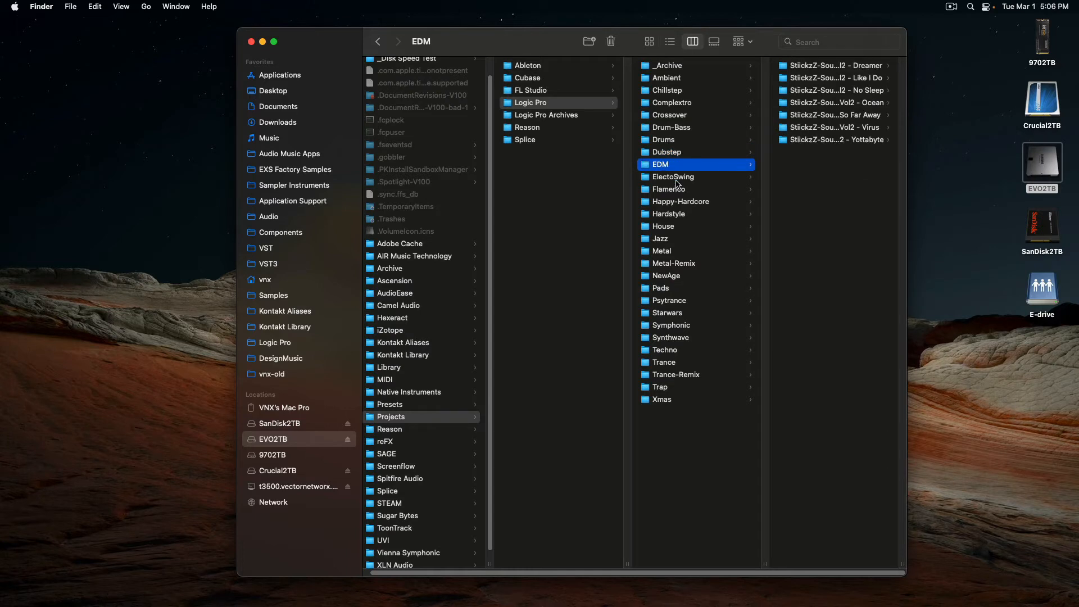
click(674, 177)
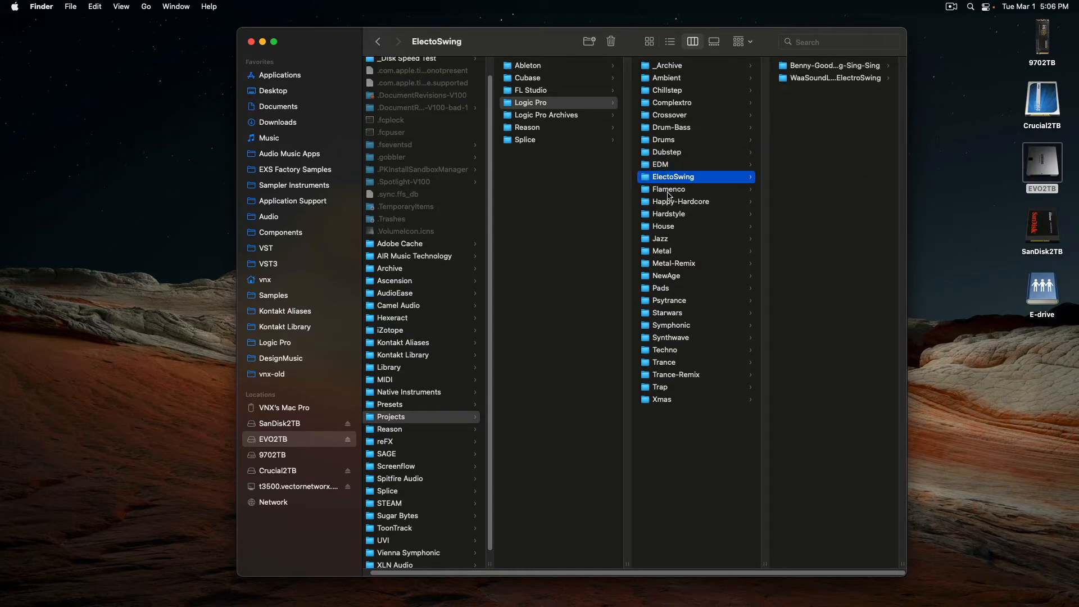
click(530, 102)
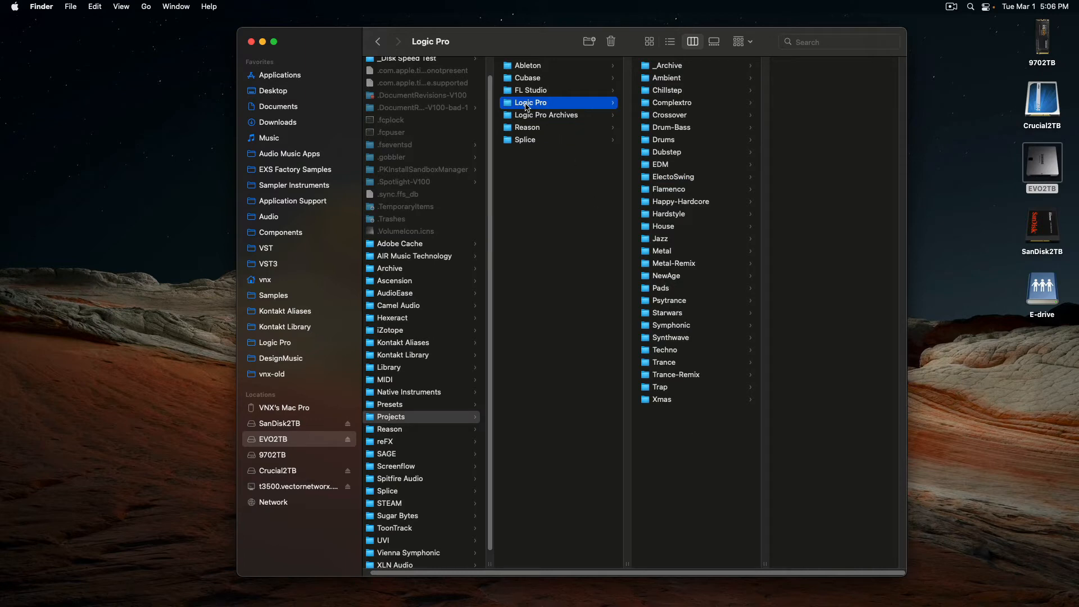
mouse_move(411, 415)
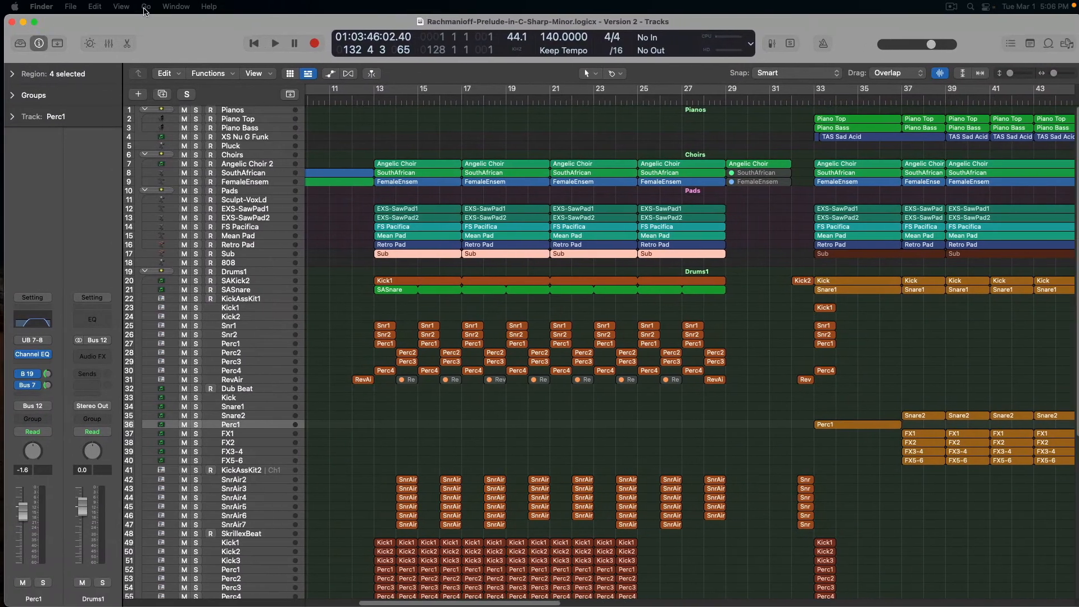
In Logic Pro's Open dialog, scroll through the genre project folders and cancel without opening anything
click(82, 7)
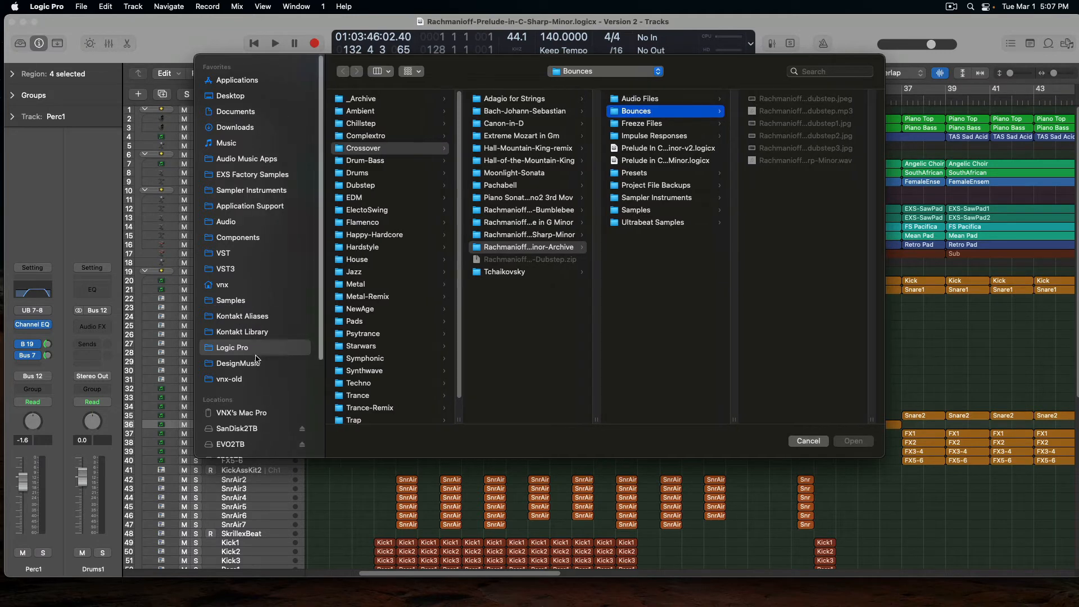
mouse_move(268, 277)
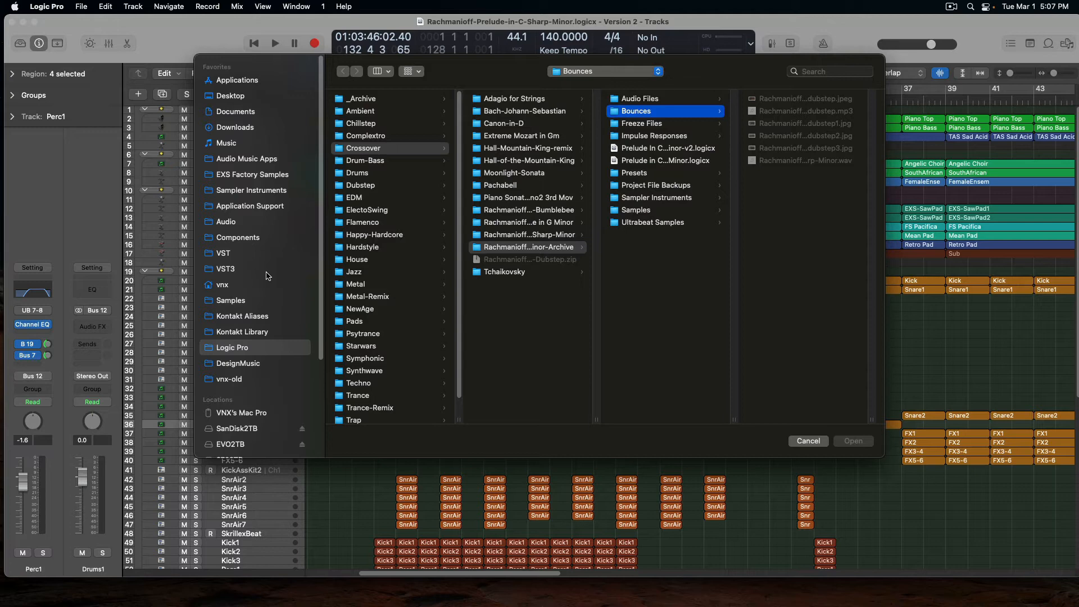
mouse_move(304, 179)
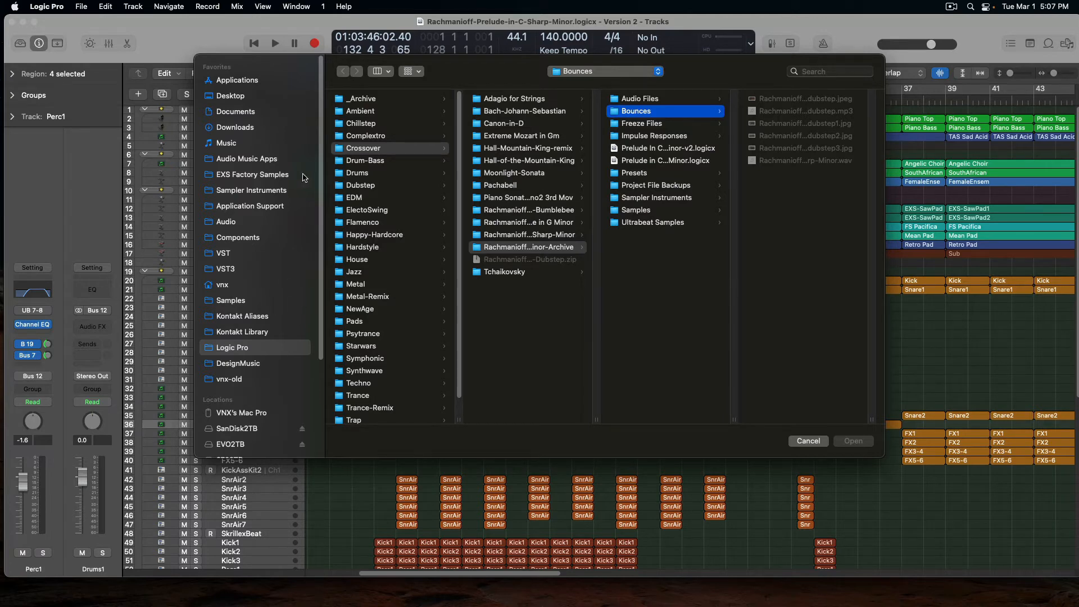
scroll(down, 3)
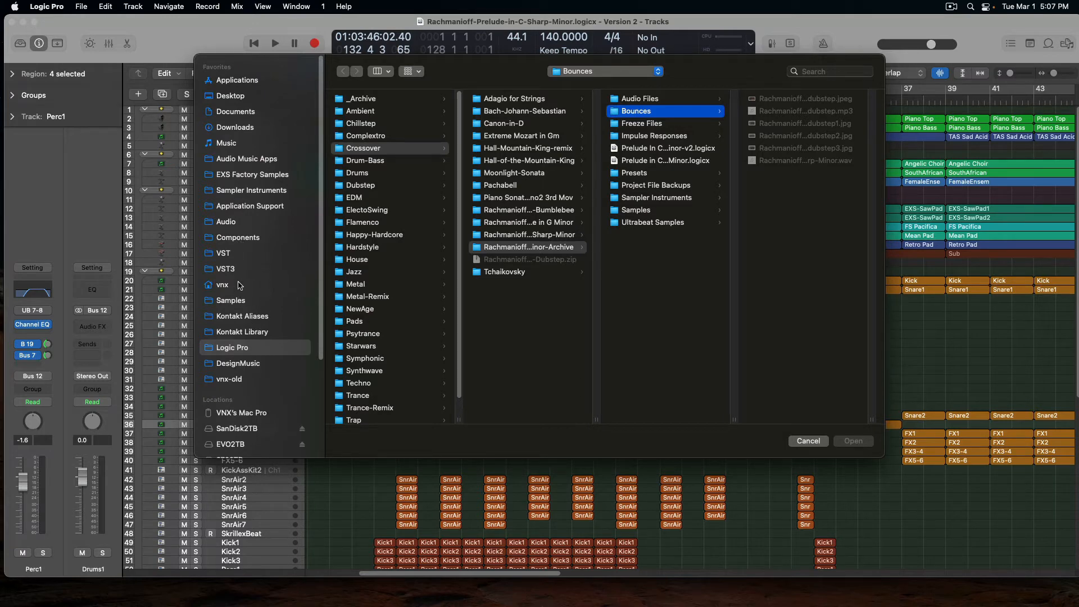
mouse_move(249, 350)
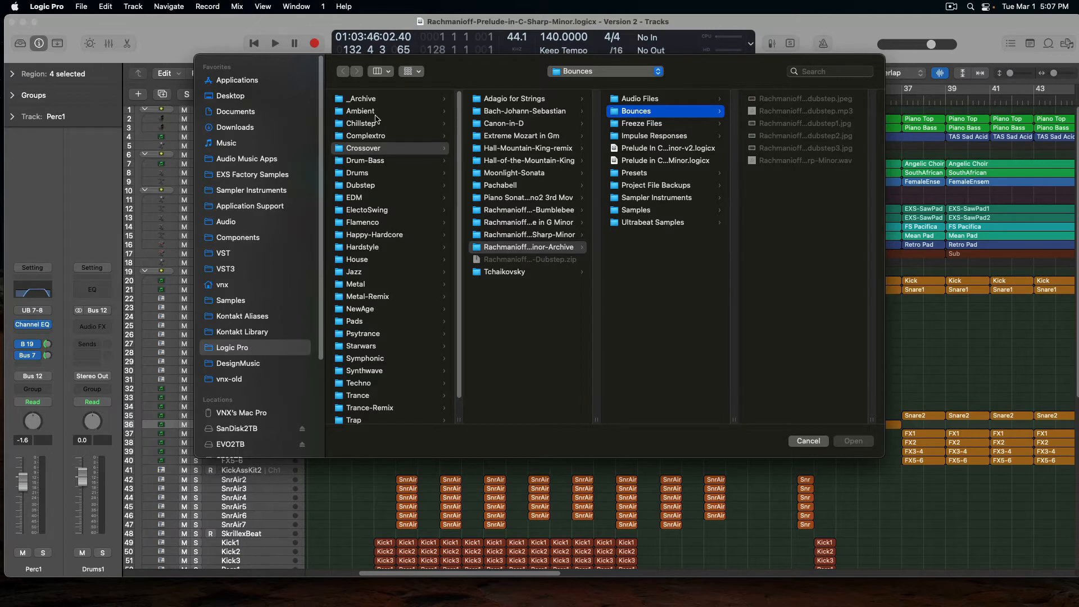
scroll(down, 3)
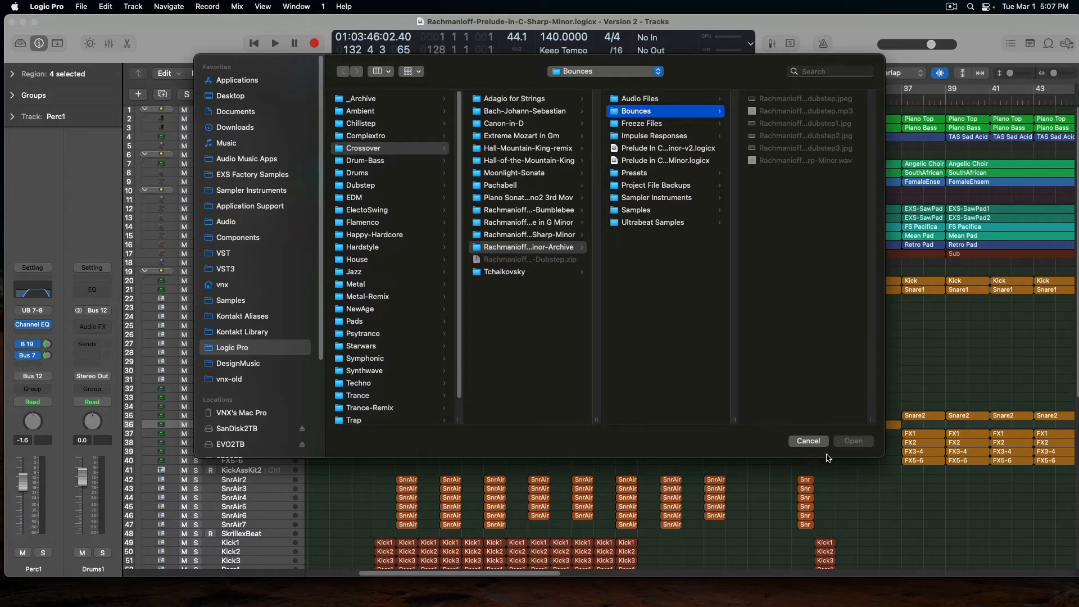
click(808, 440)
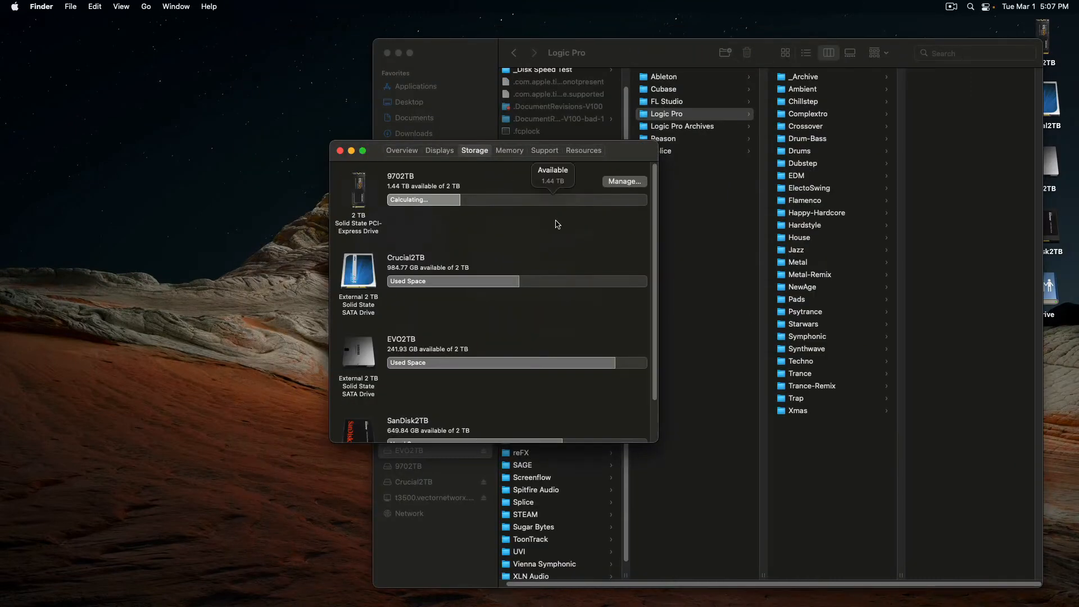
mouse_move(379, 324)
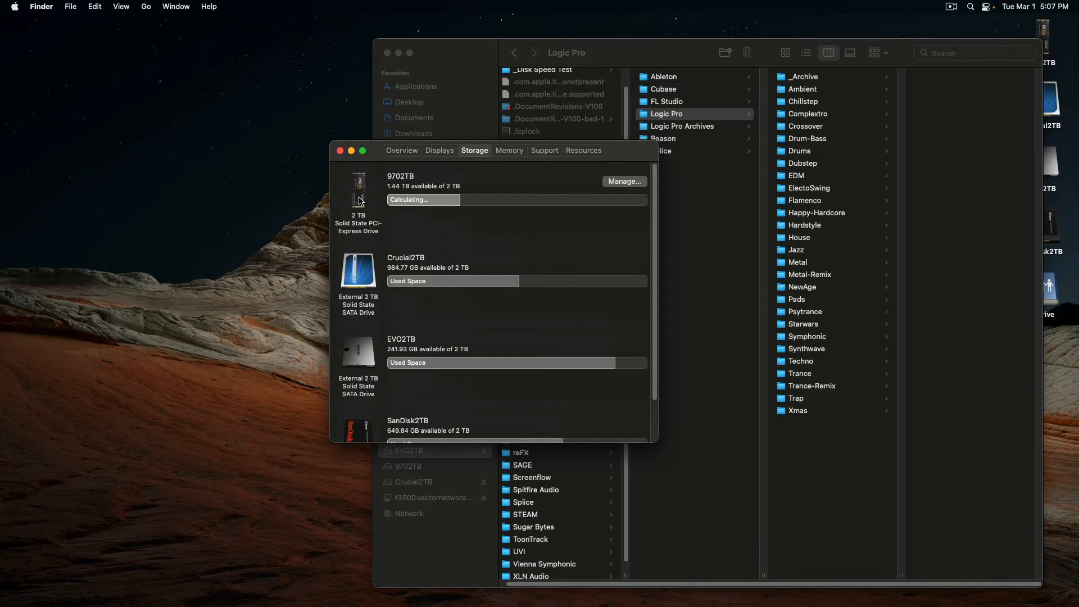
mouse_move(363, 201)
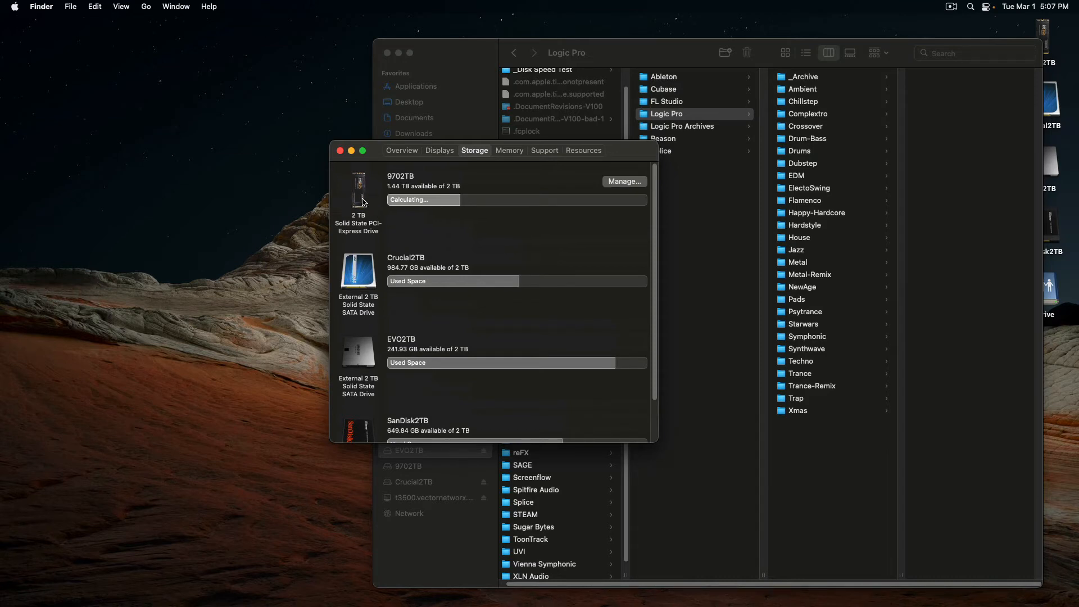
Scroll the About This Mac storage list to review free space on each attached drive
scroll(down, 3)
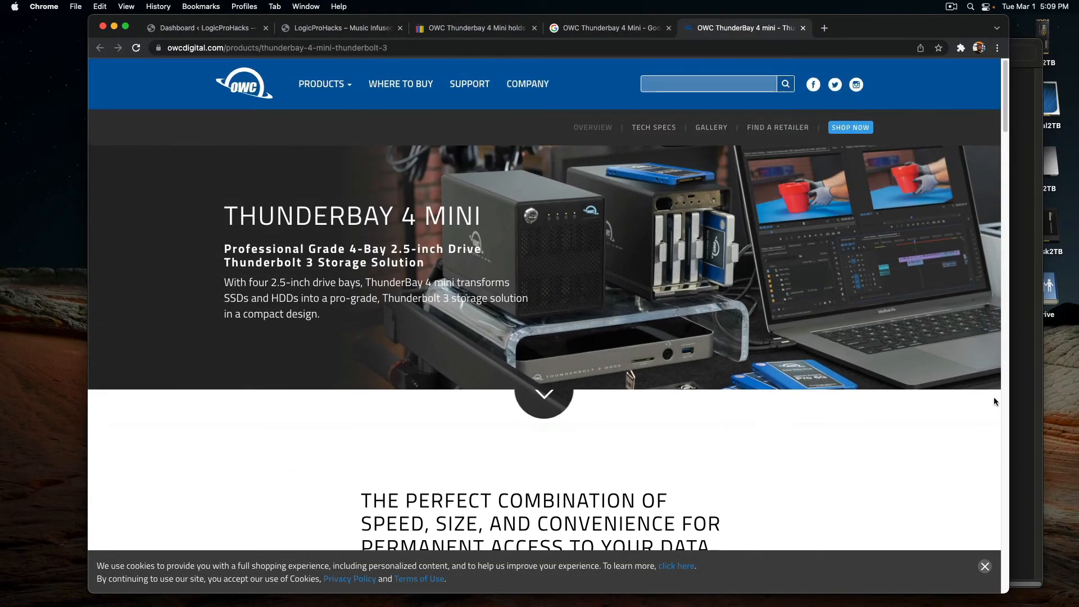
Dismiss the cookie notice on the OWC Thunderbay 4 Mini page and switch to the eBay listing
click(985, 565)
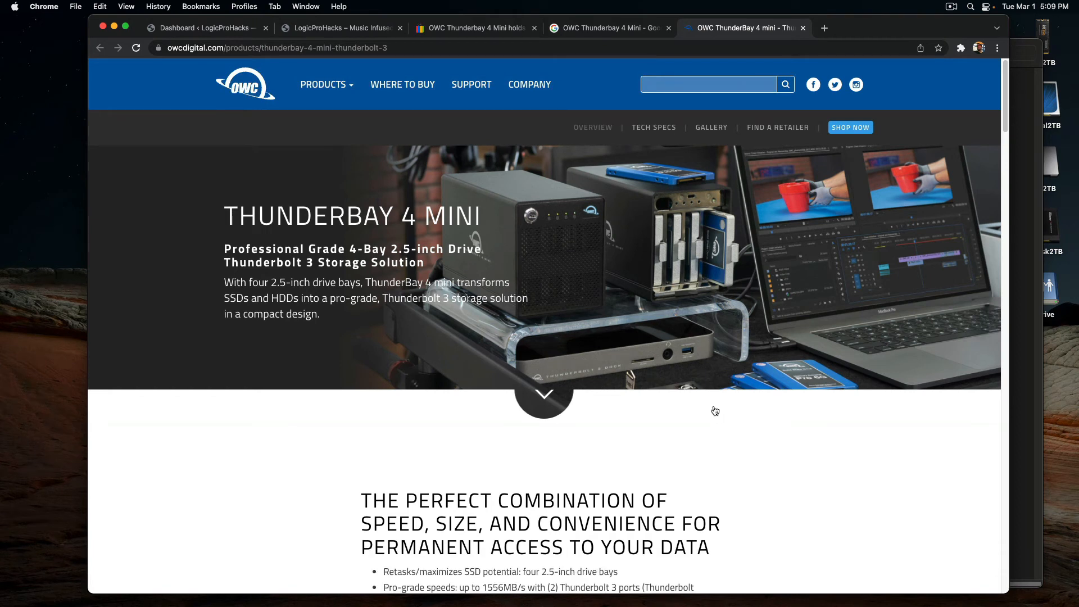
mouse_move(521, 259)
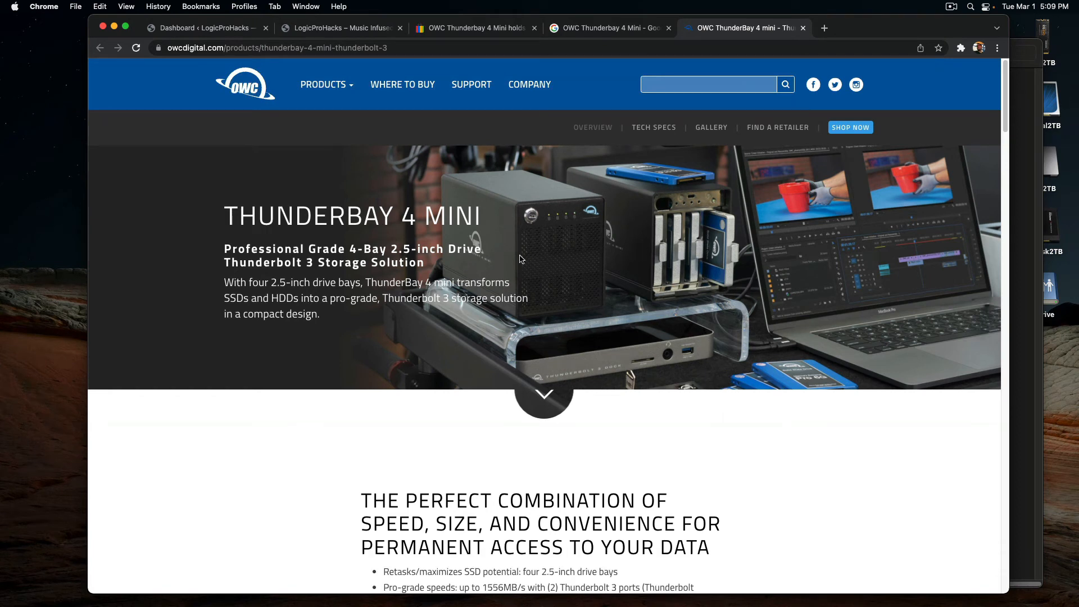
mouse_move(676, 251)
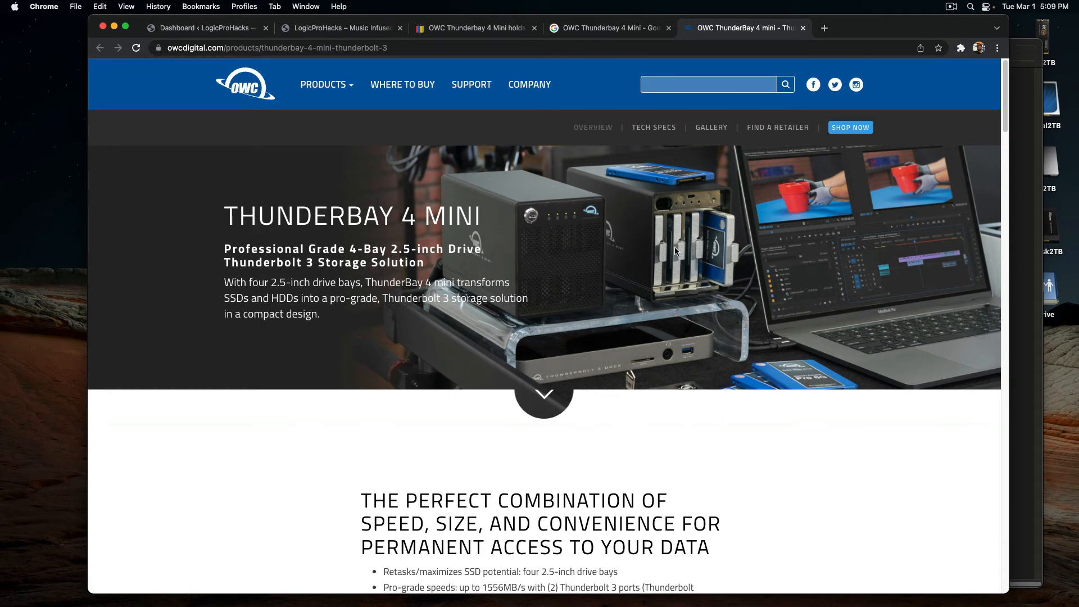
mouse_move(473, 104)
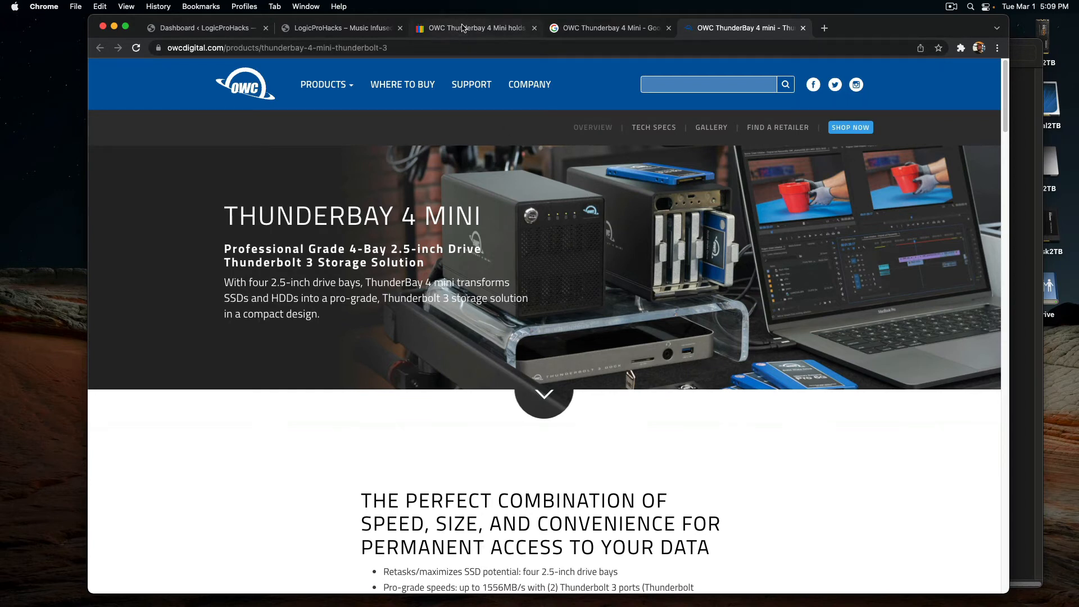
mouse_move(471, 28)
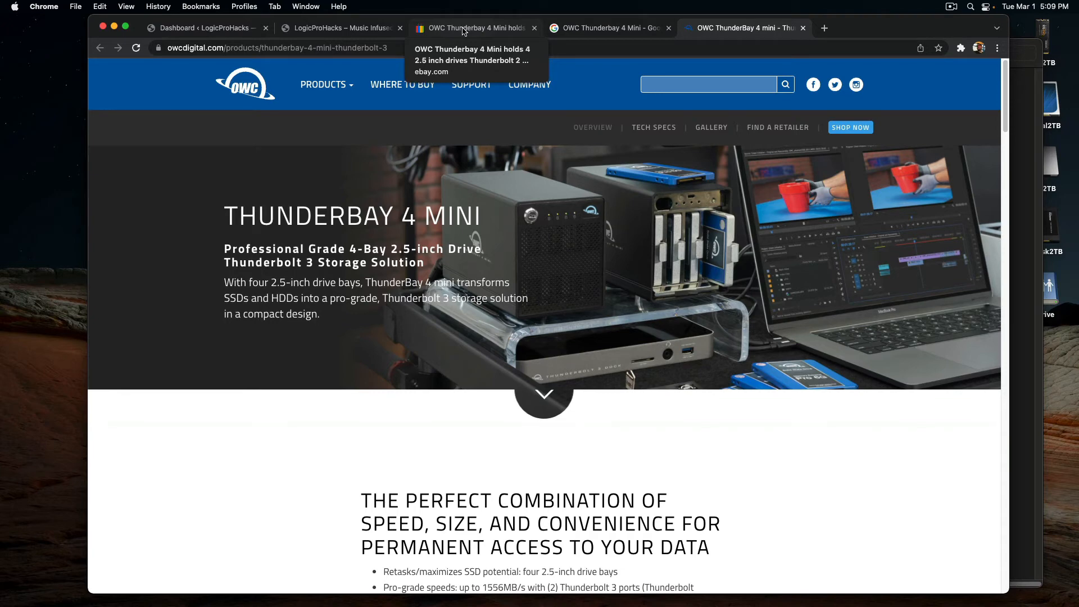
click(472, 27)
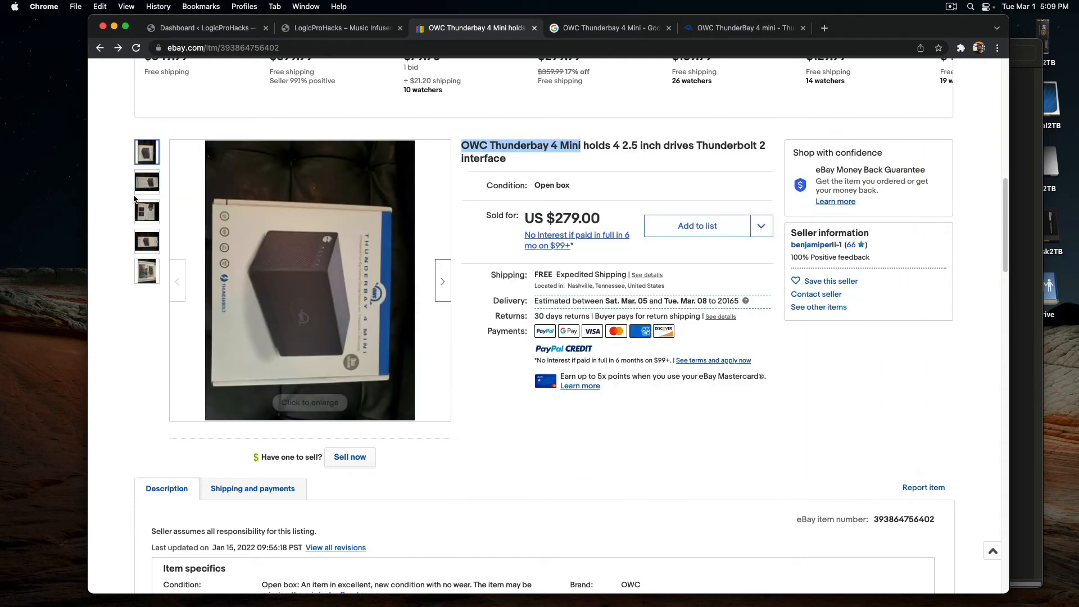
View the eBay listing's box photos, then bring the Mac storage overview back to the front
click(146, 183)
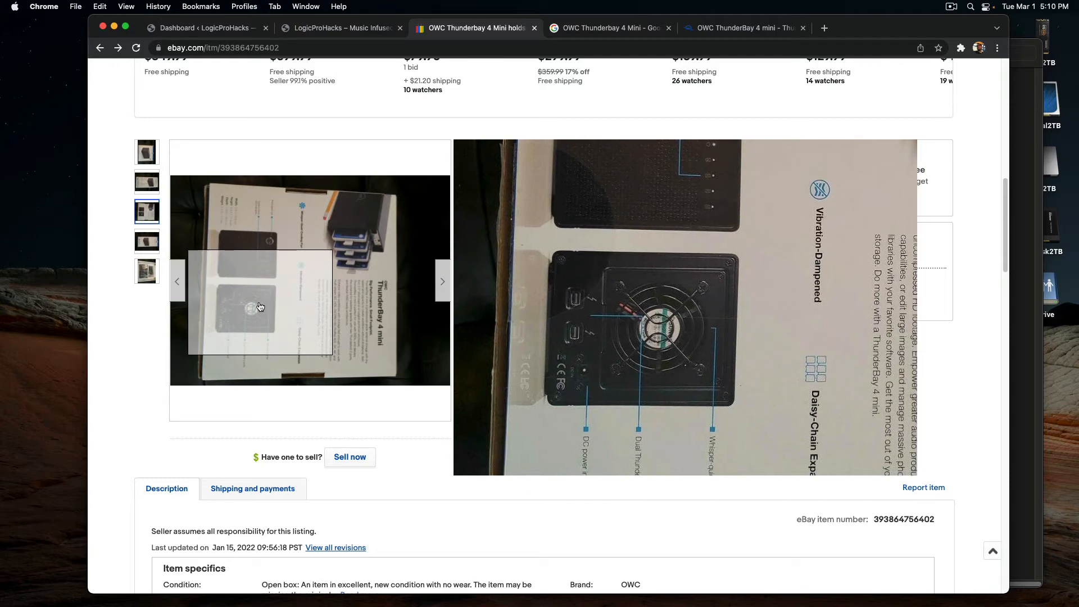
click(147, 271)
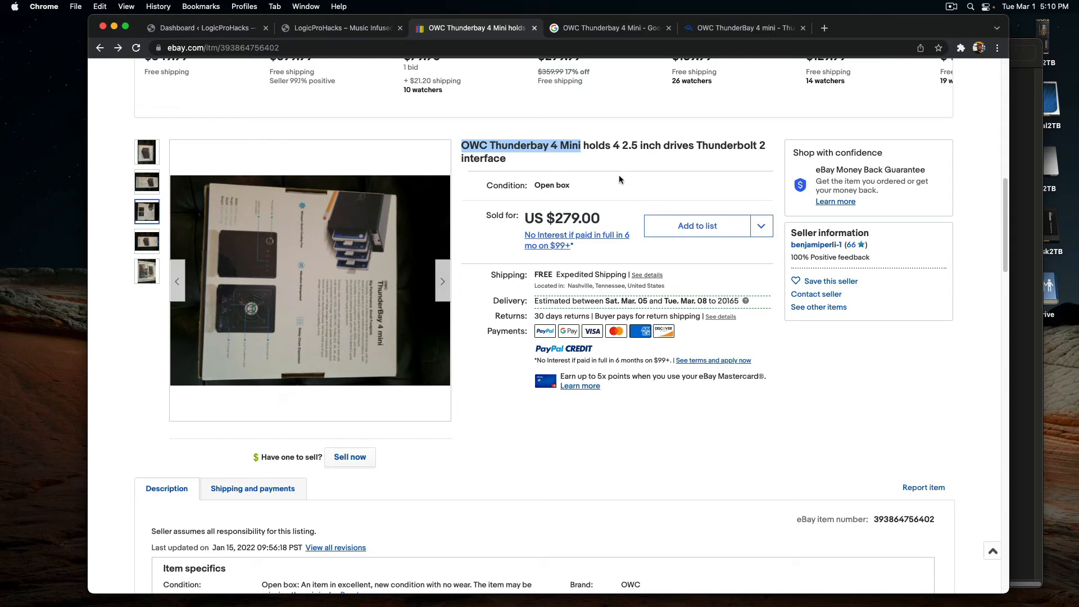
mouse_move(615, 173)
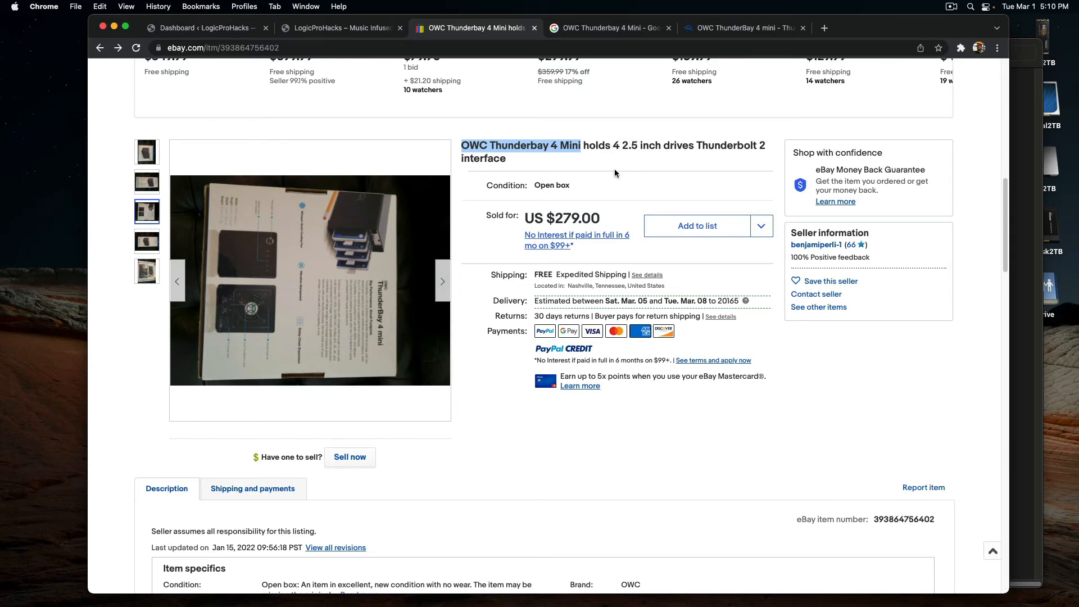
mouse_move(377, 272)
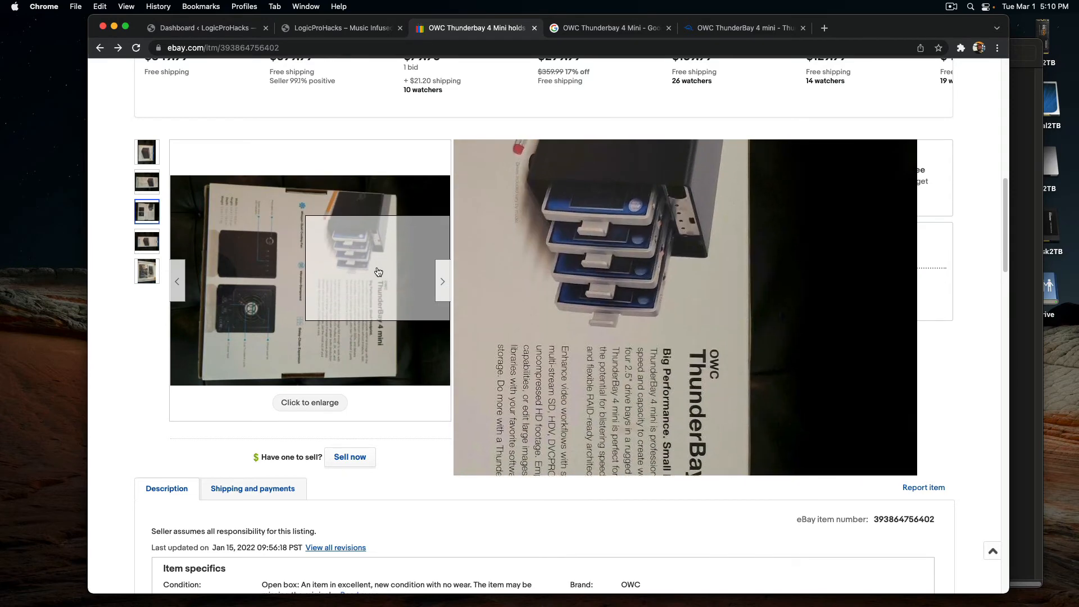
click(742, 29)
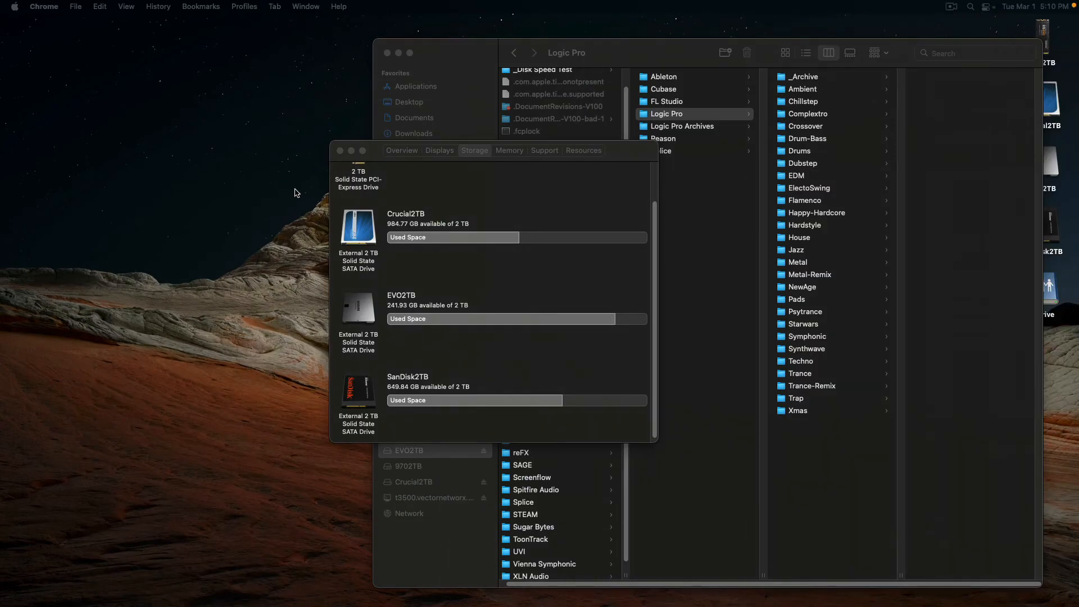
mouse_move(473, 183)
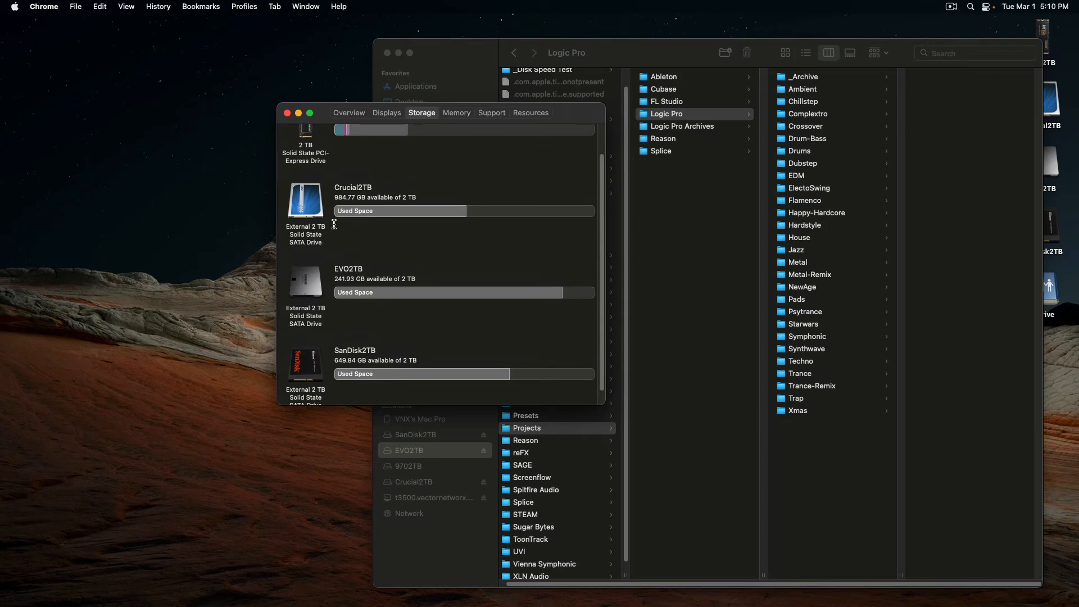
Scroll the drive list to the 9702TB entry, move the overview to the upper left, and select Metal-Remix in Finder
scroll(down, 3)
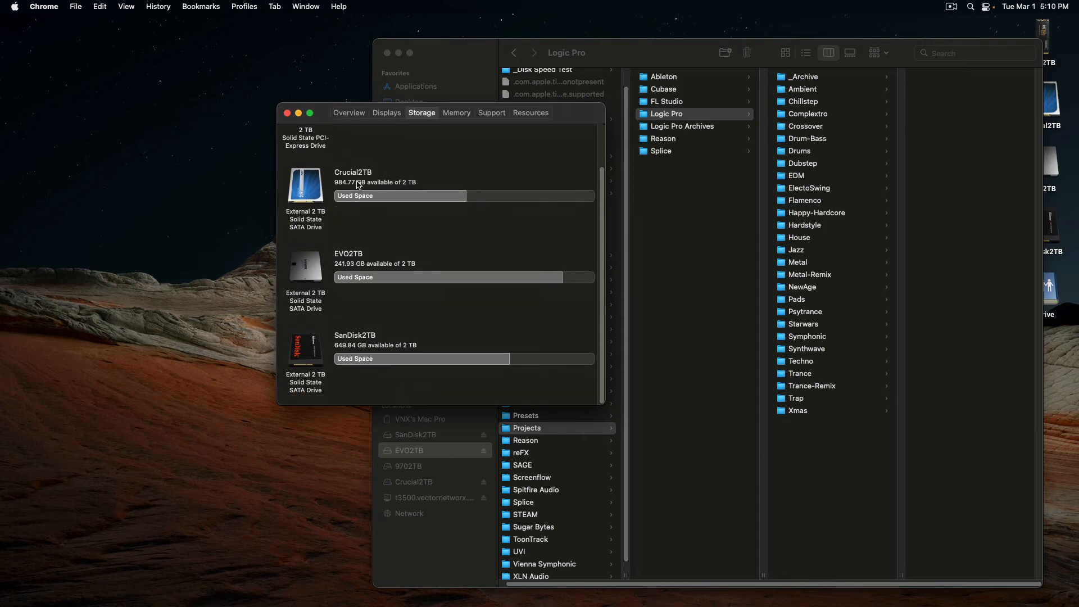
mouse_move(373, 277)
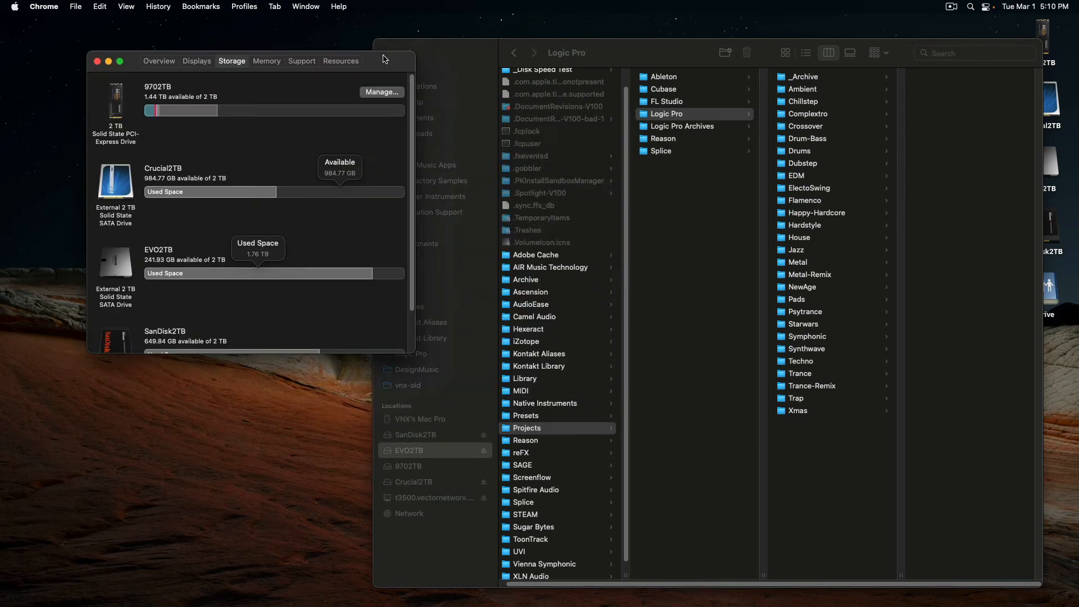
drag(382, 57, 382, 50)
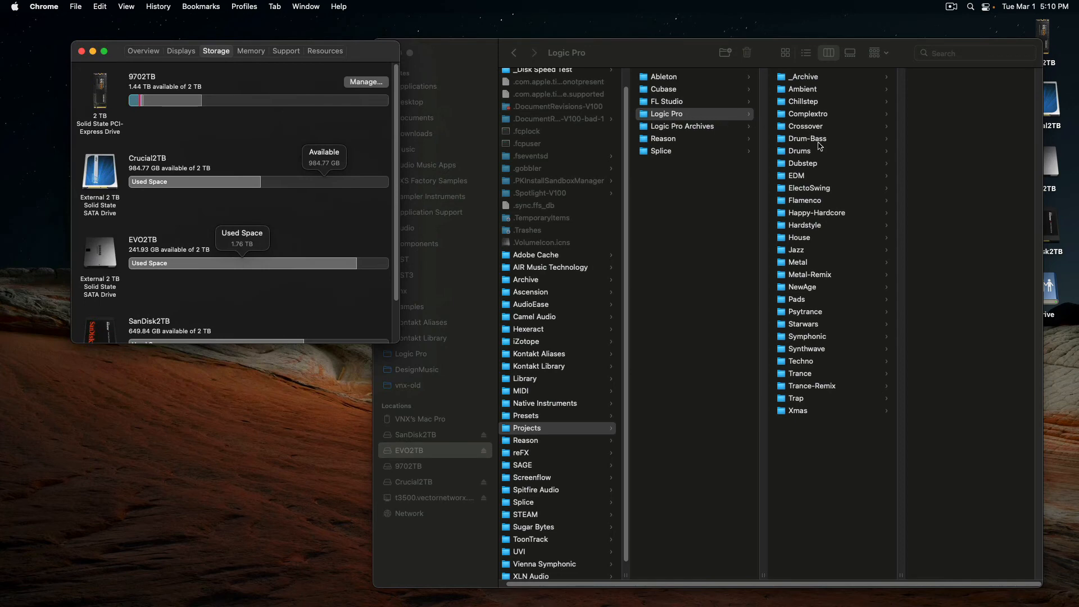
click(809, 275)
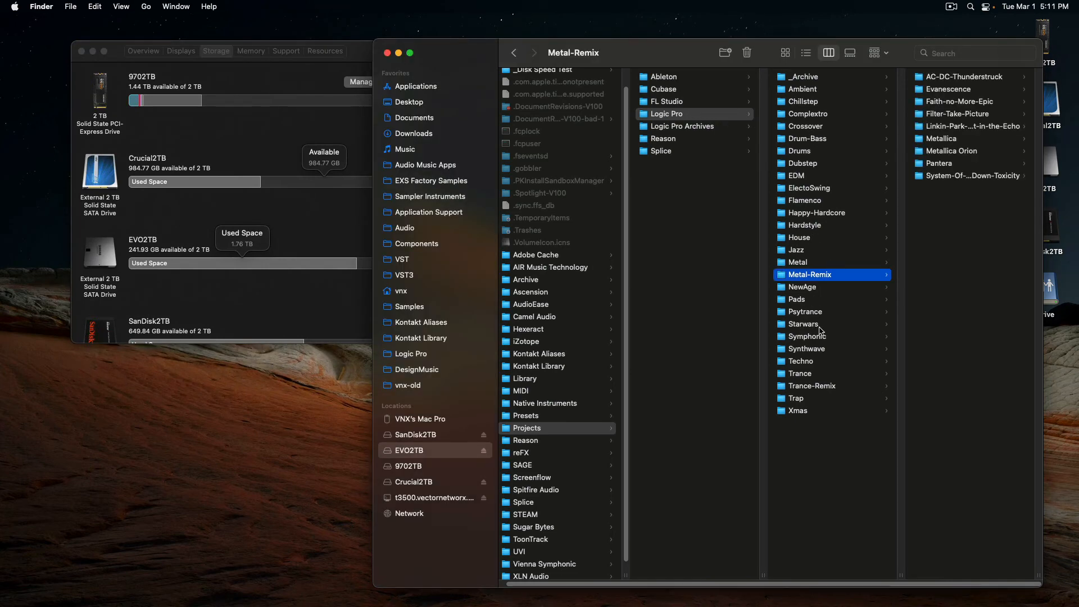
mouse_move(824, 299)
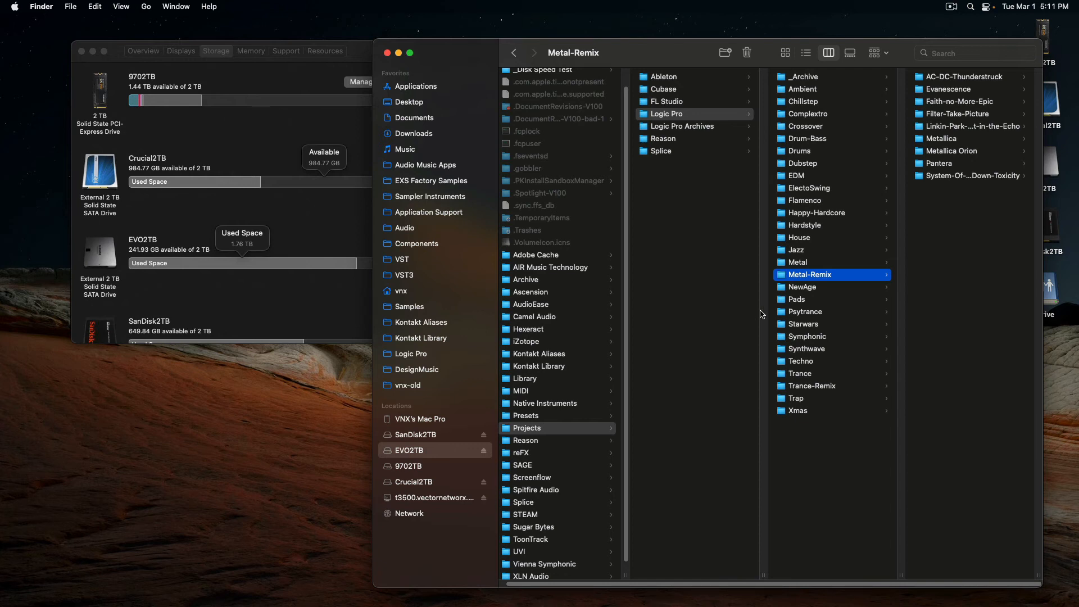
mouse_move(863, 310)
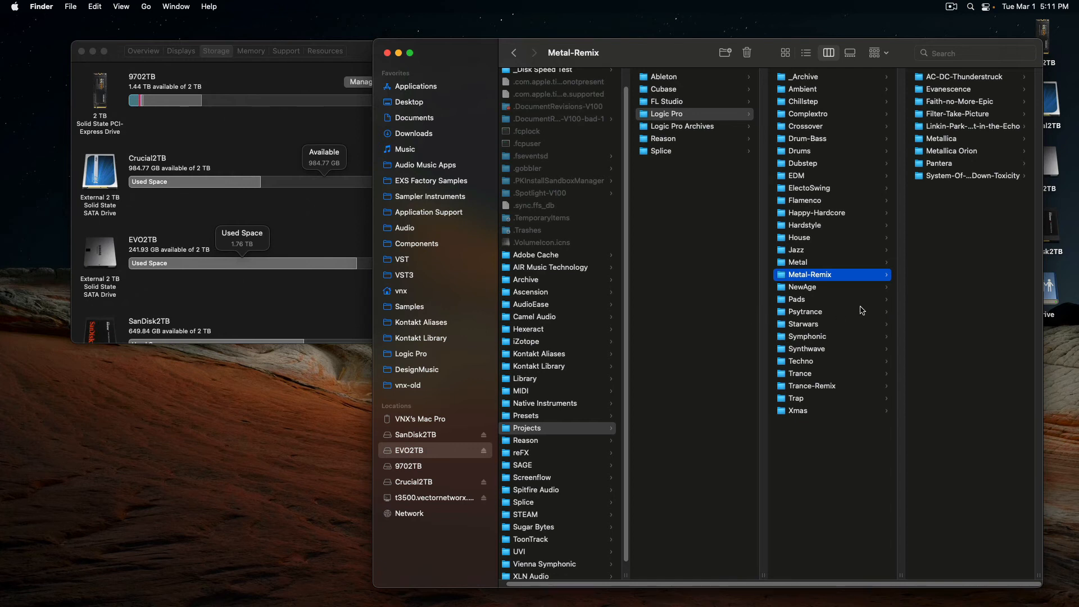
mouse_move(813, 151)
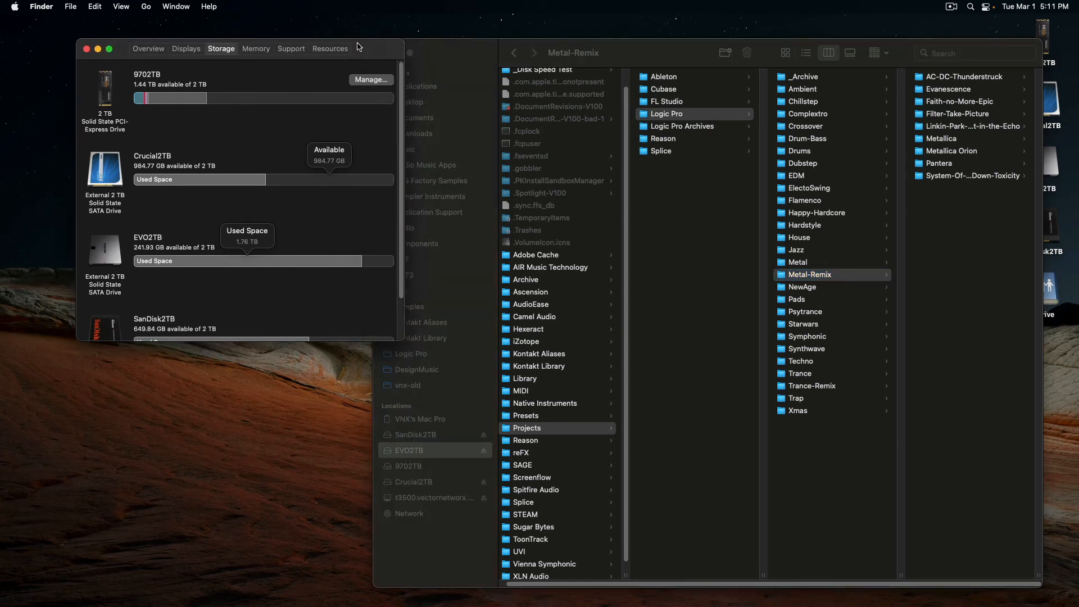
Nudge the storage window aside and bring up Get Info for the Logic Pro folder
drag(357, 46, 329, 51)
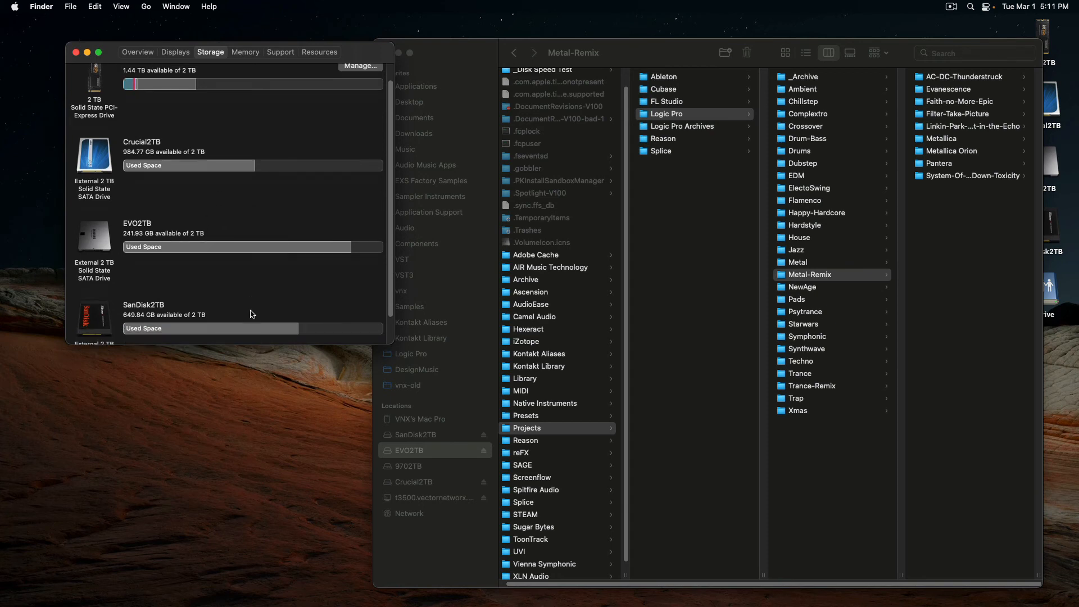
mouse_move(280, 312)
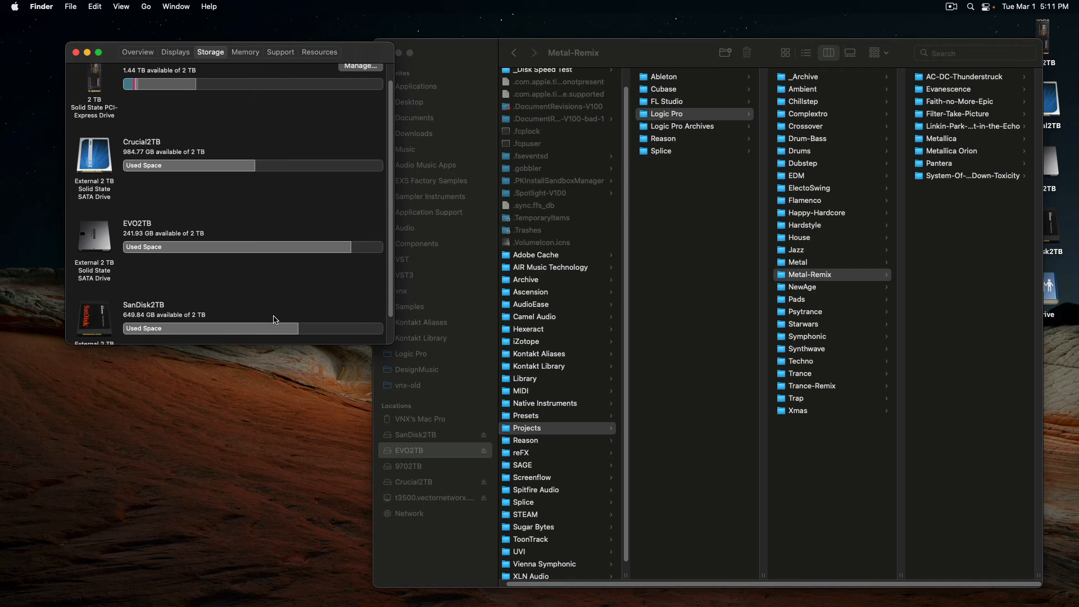
mouse_move(308, 308)
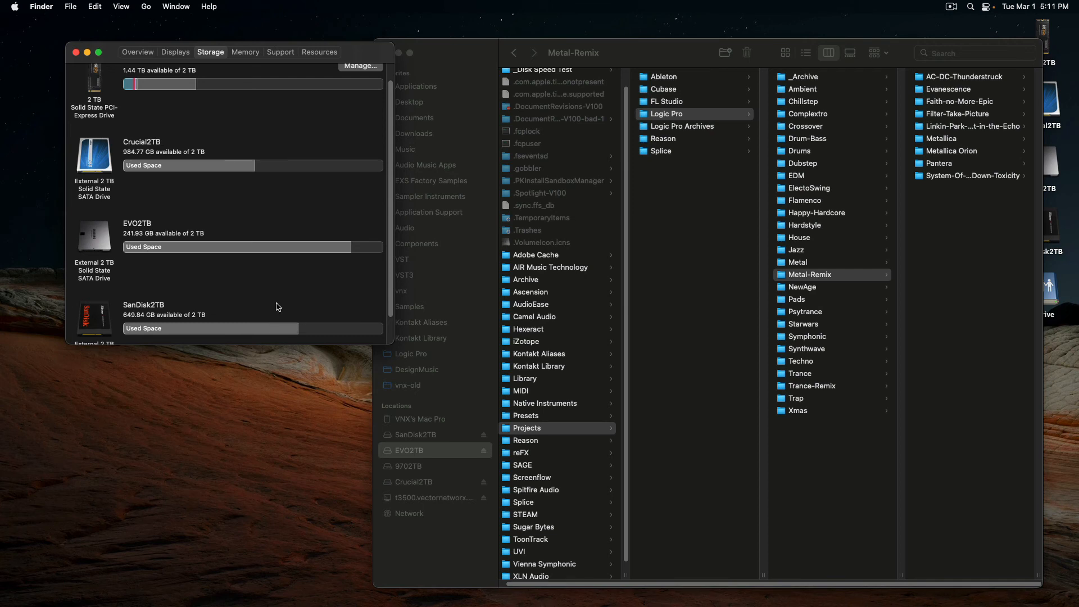
mouse_move(259, 302)
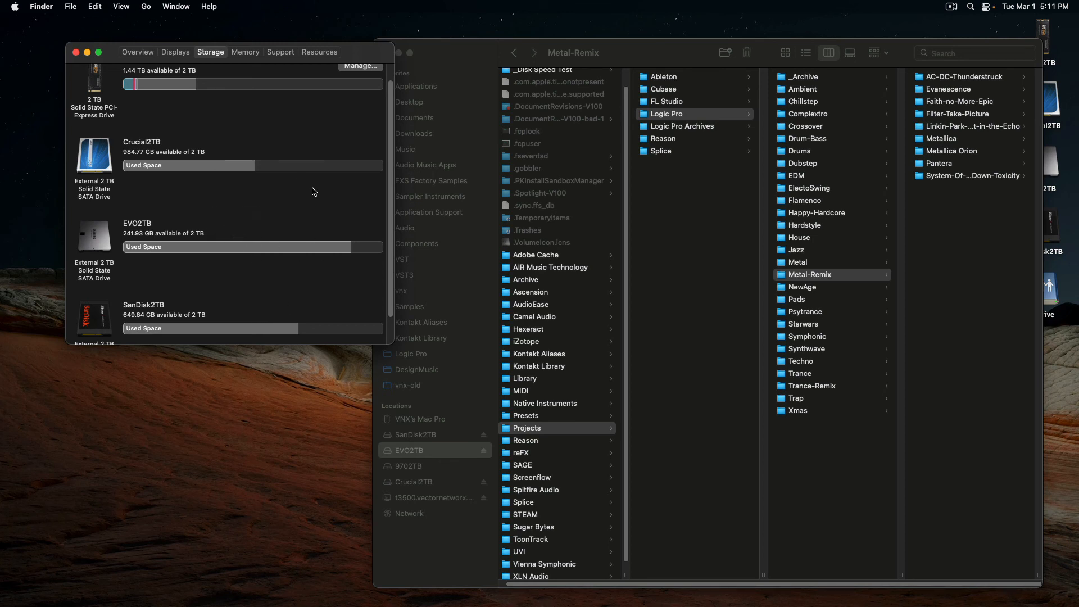
mouse_move(308, 207)
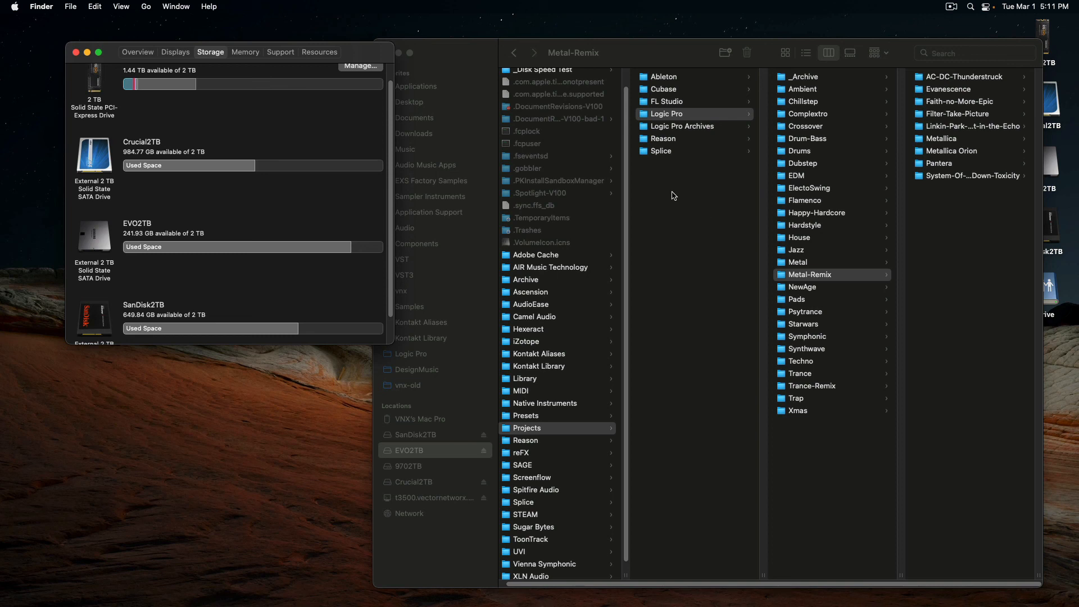
mouse_move(816, 174)
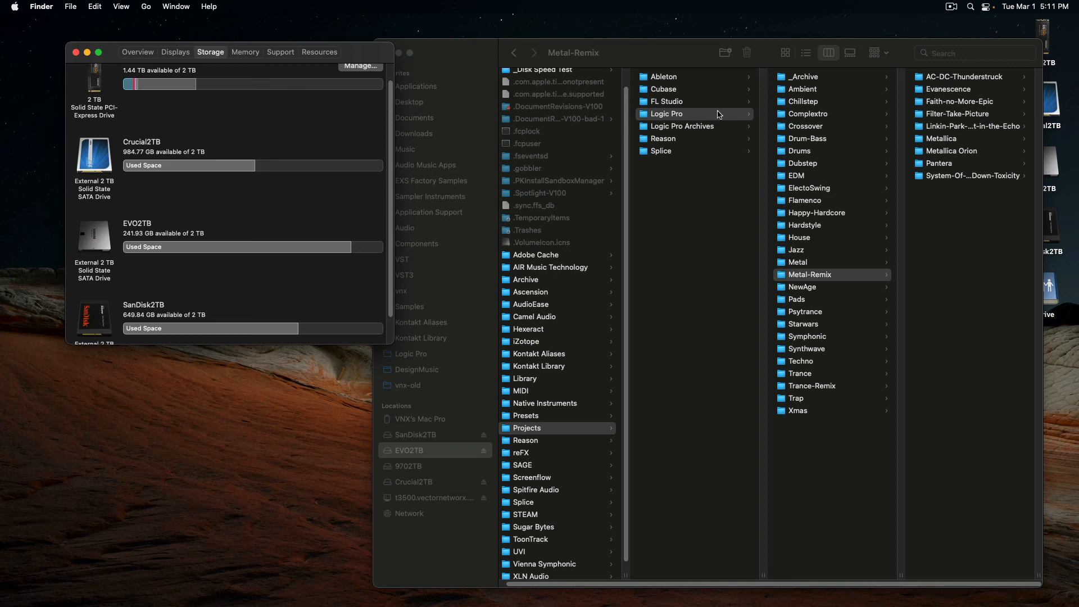
right_click(667, 114)
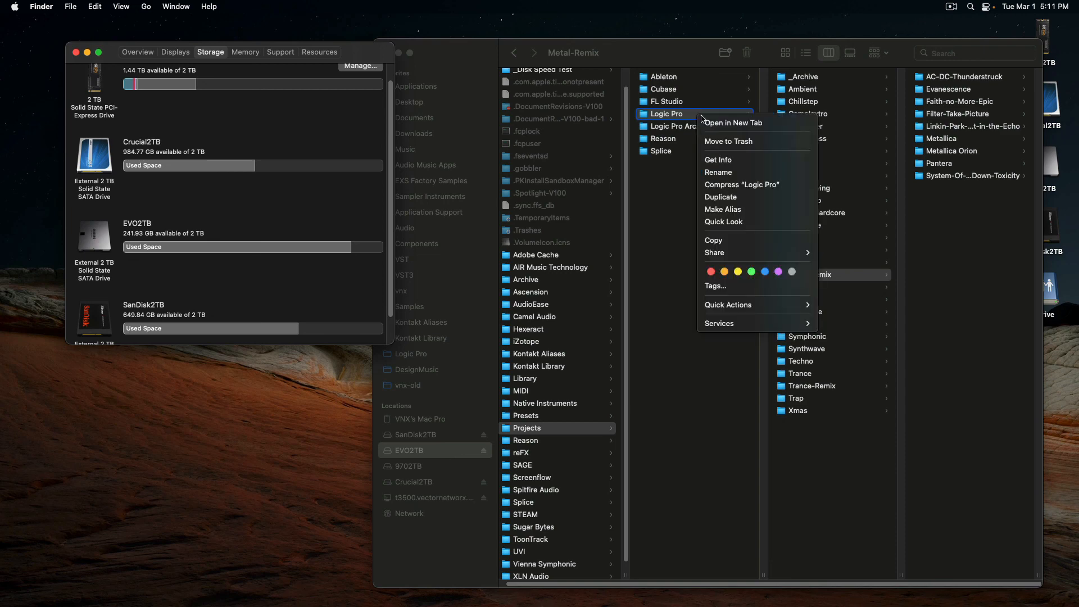
click(718, 159)
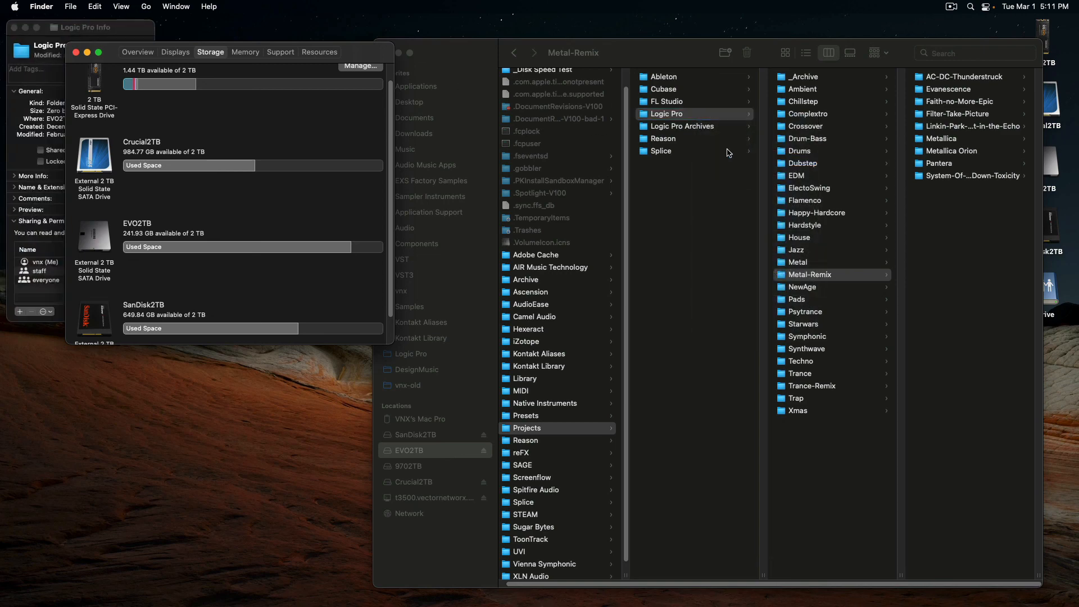